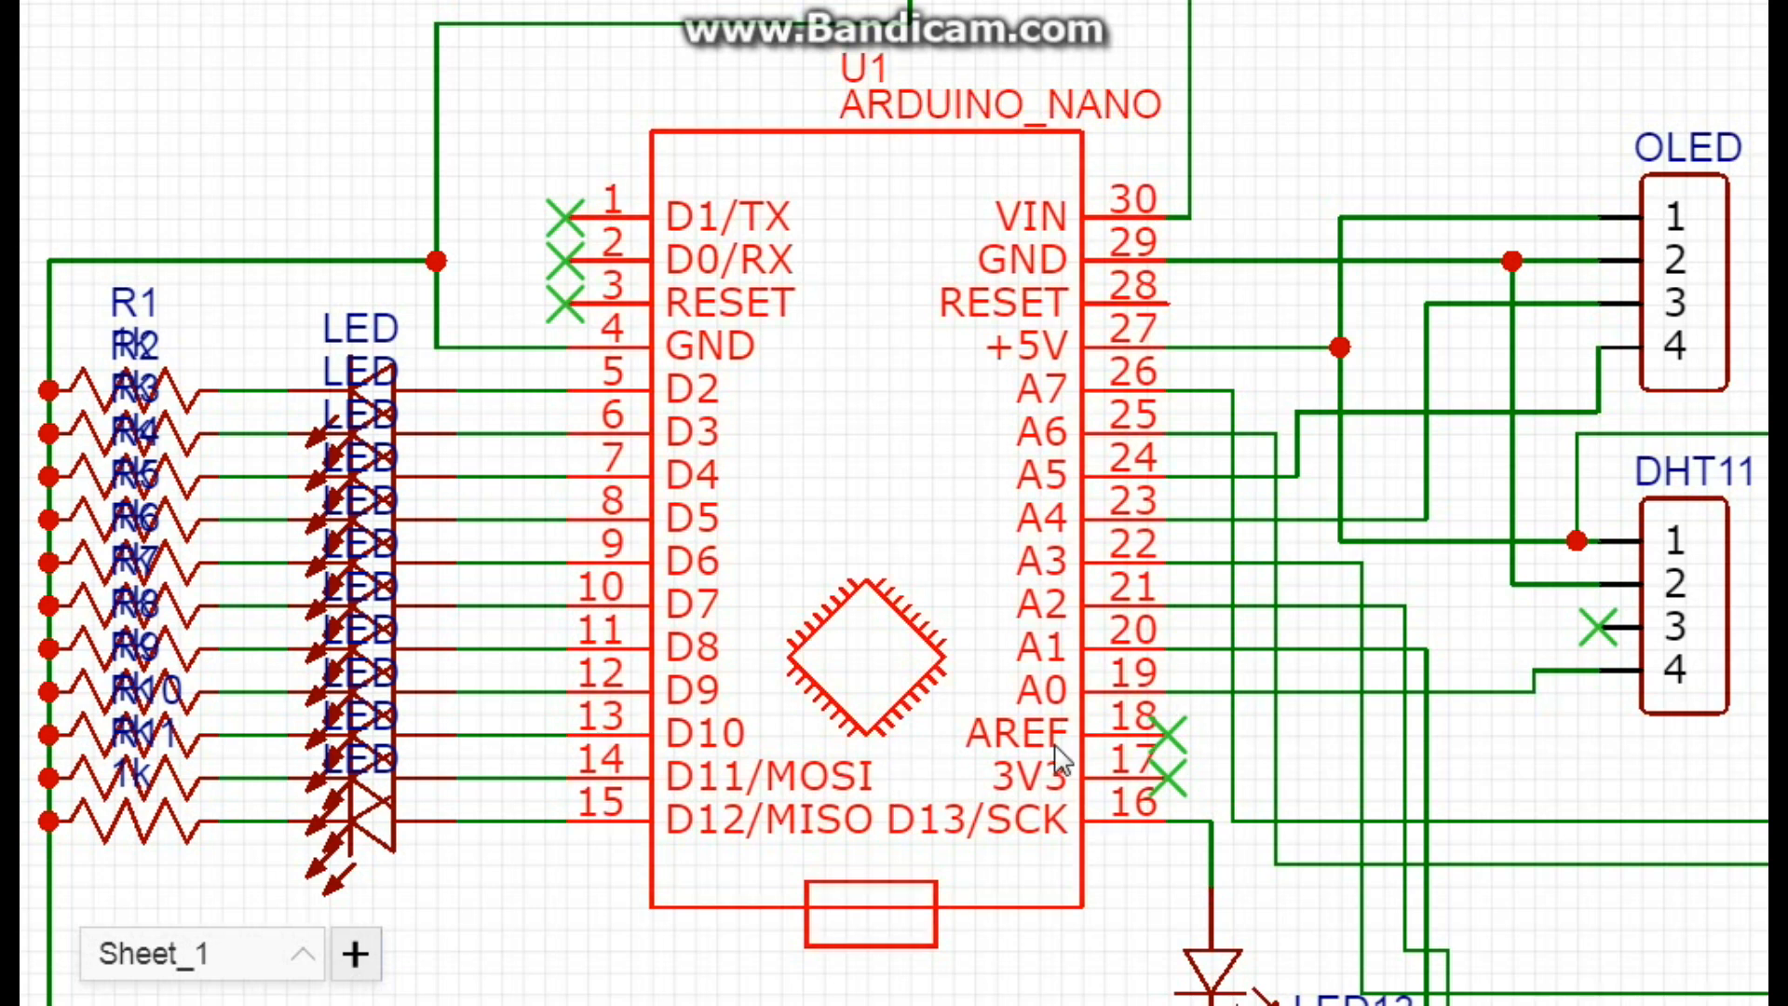
{"action": "mouse_move", "coordinate": [871, 449]}
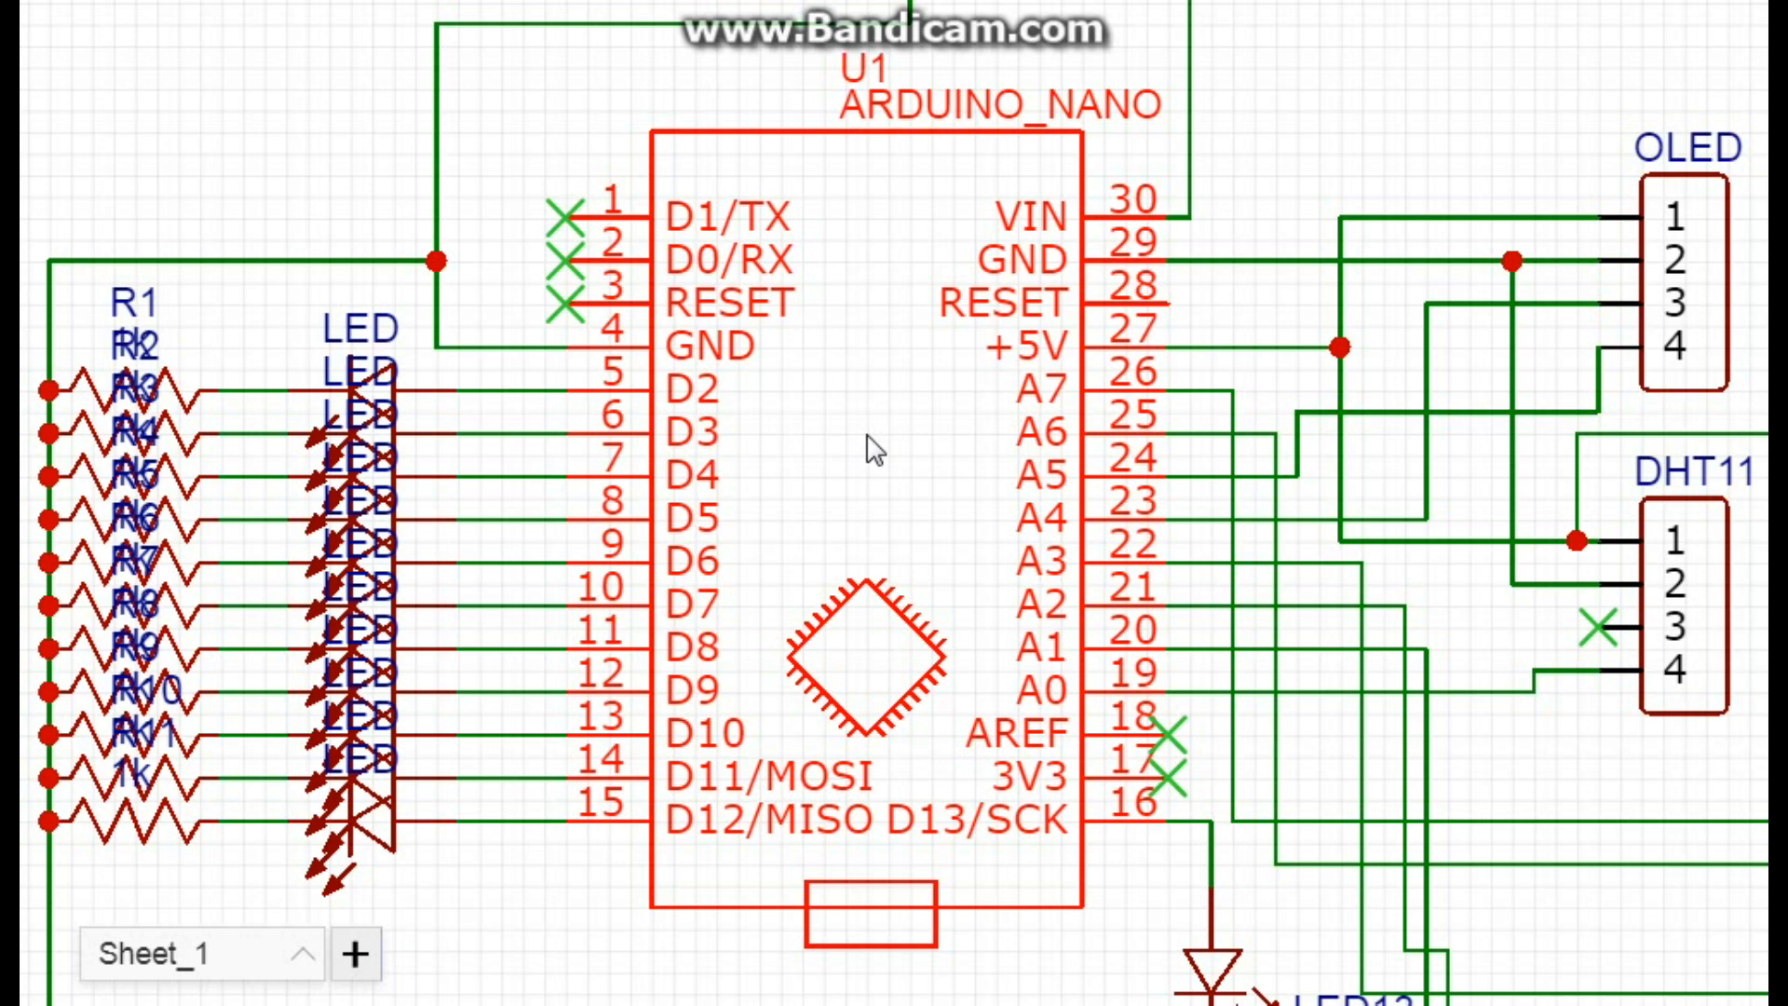
{"action": "mouse_move", "coordinate": [859, 451]}
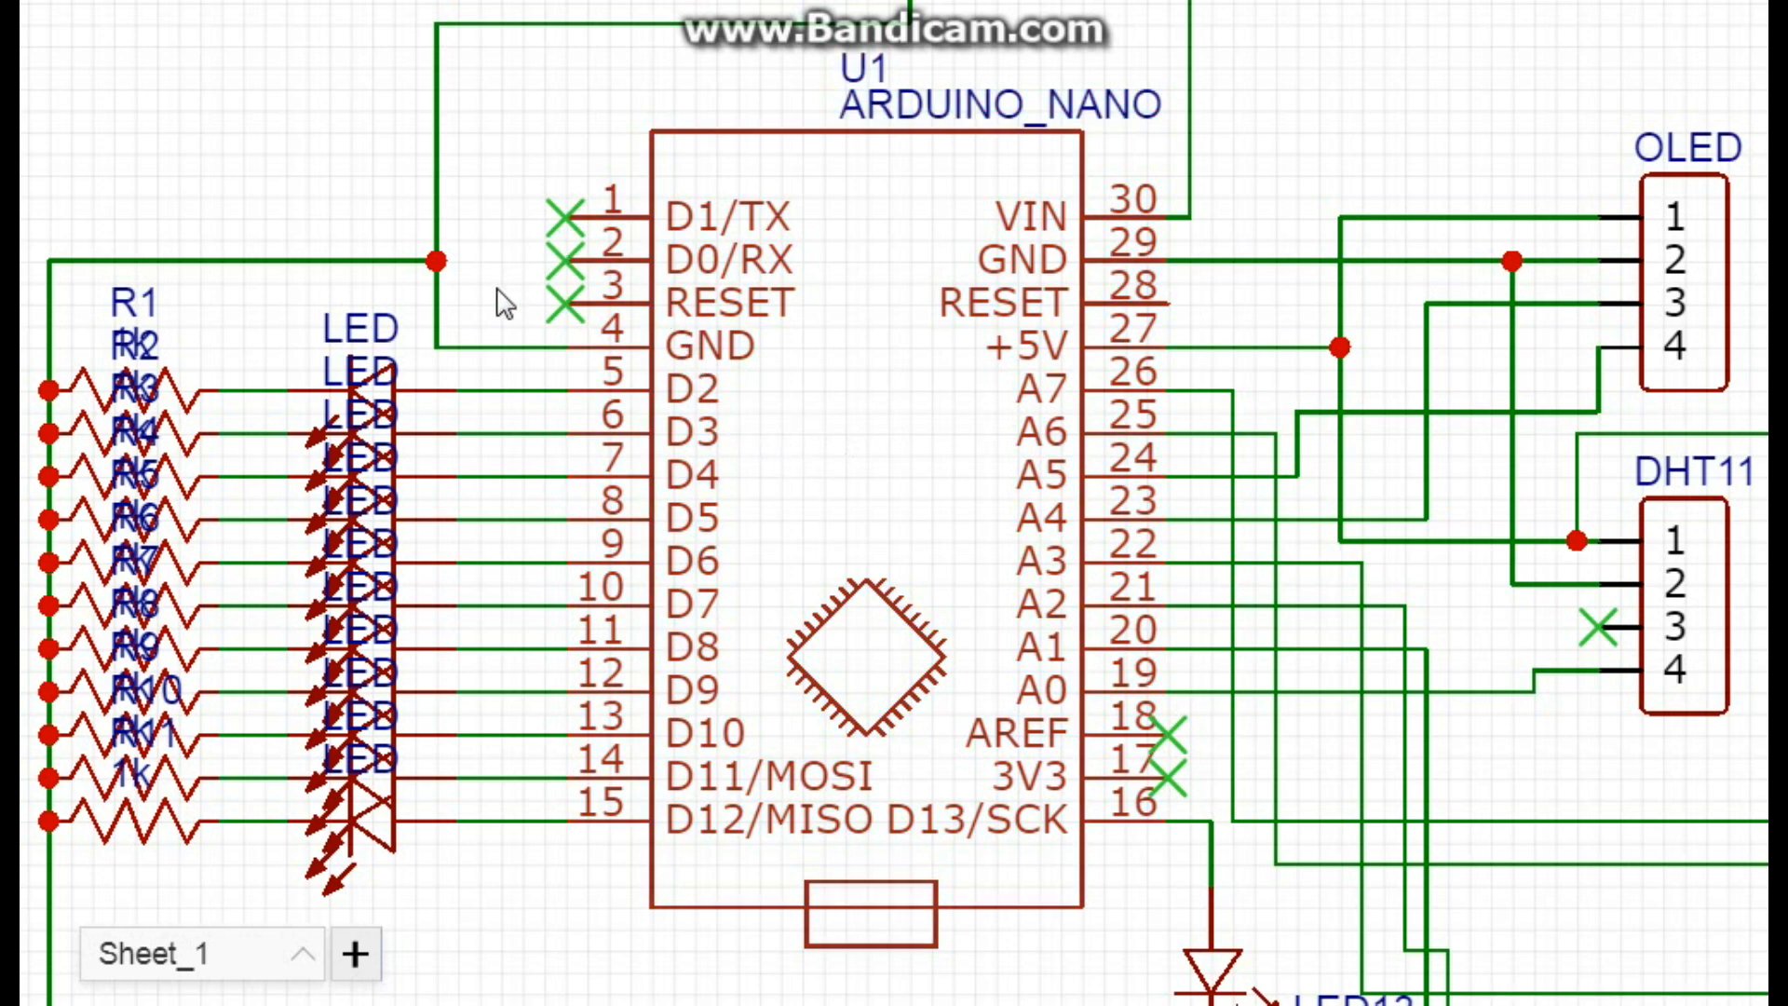
{"action": "mouse_move", "coordinate": [640, 418]}
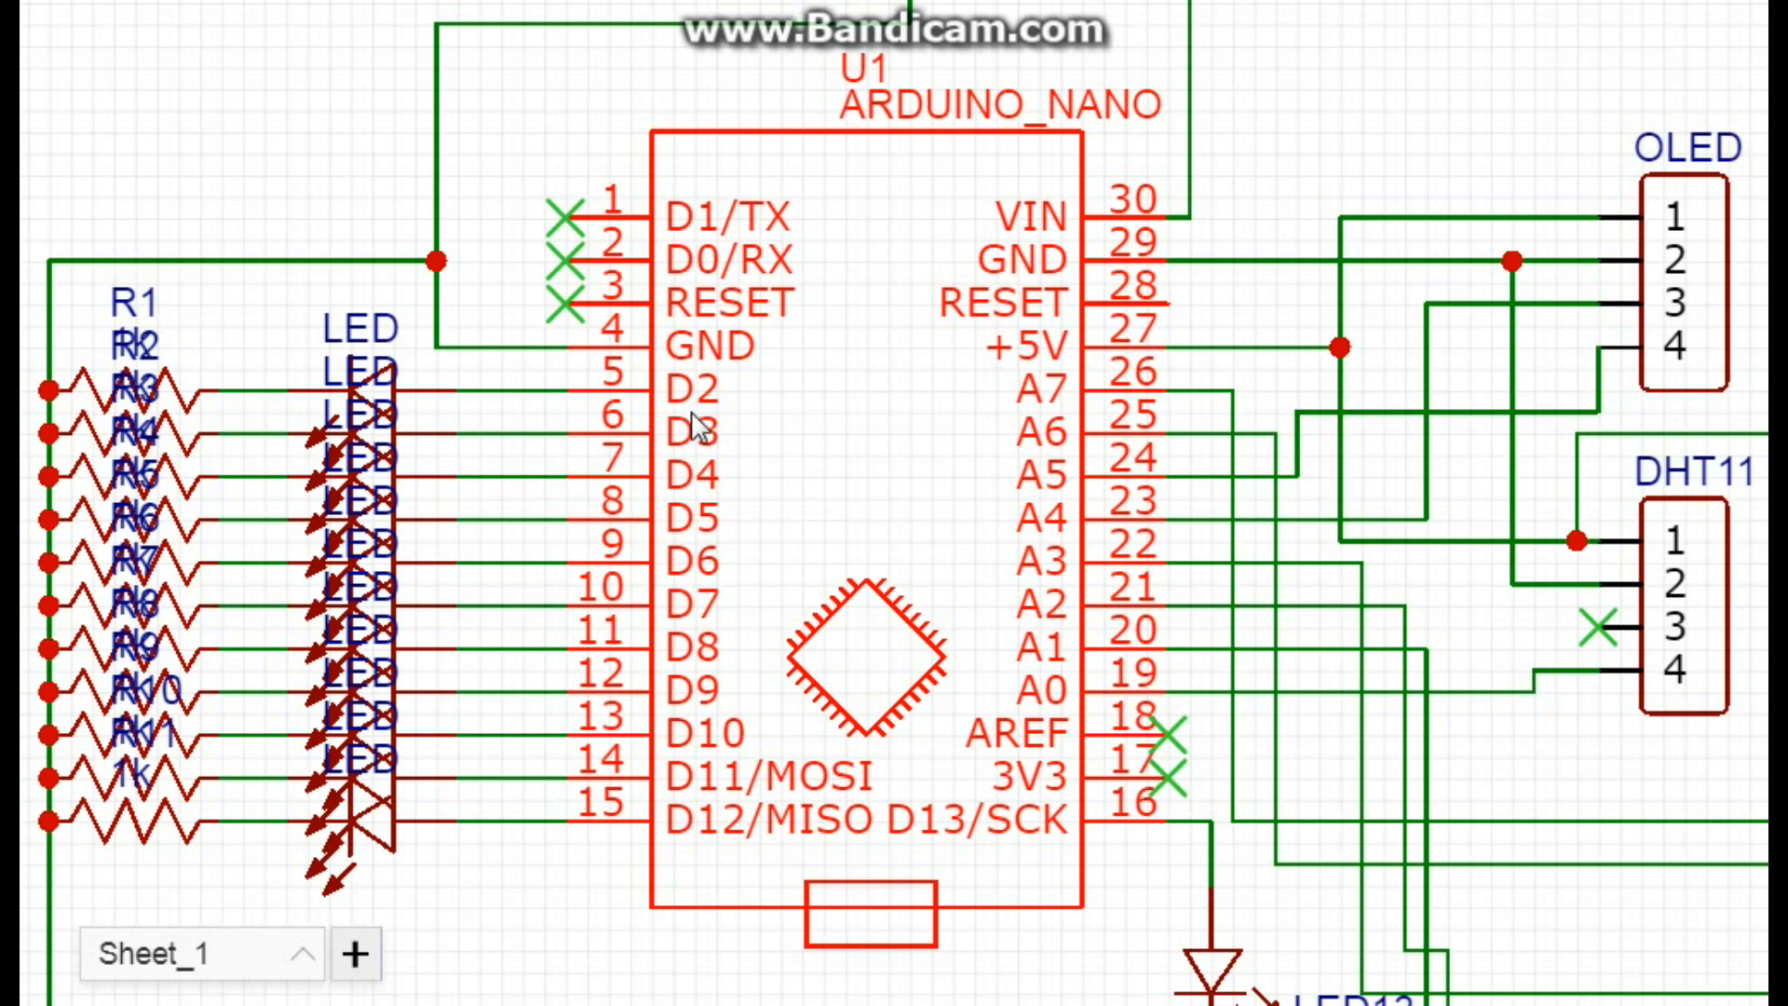
{"action": "mouse_move", "coordinate": [701, 853]}
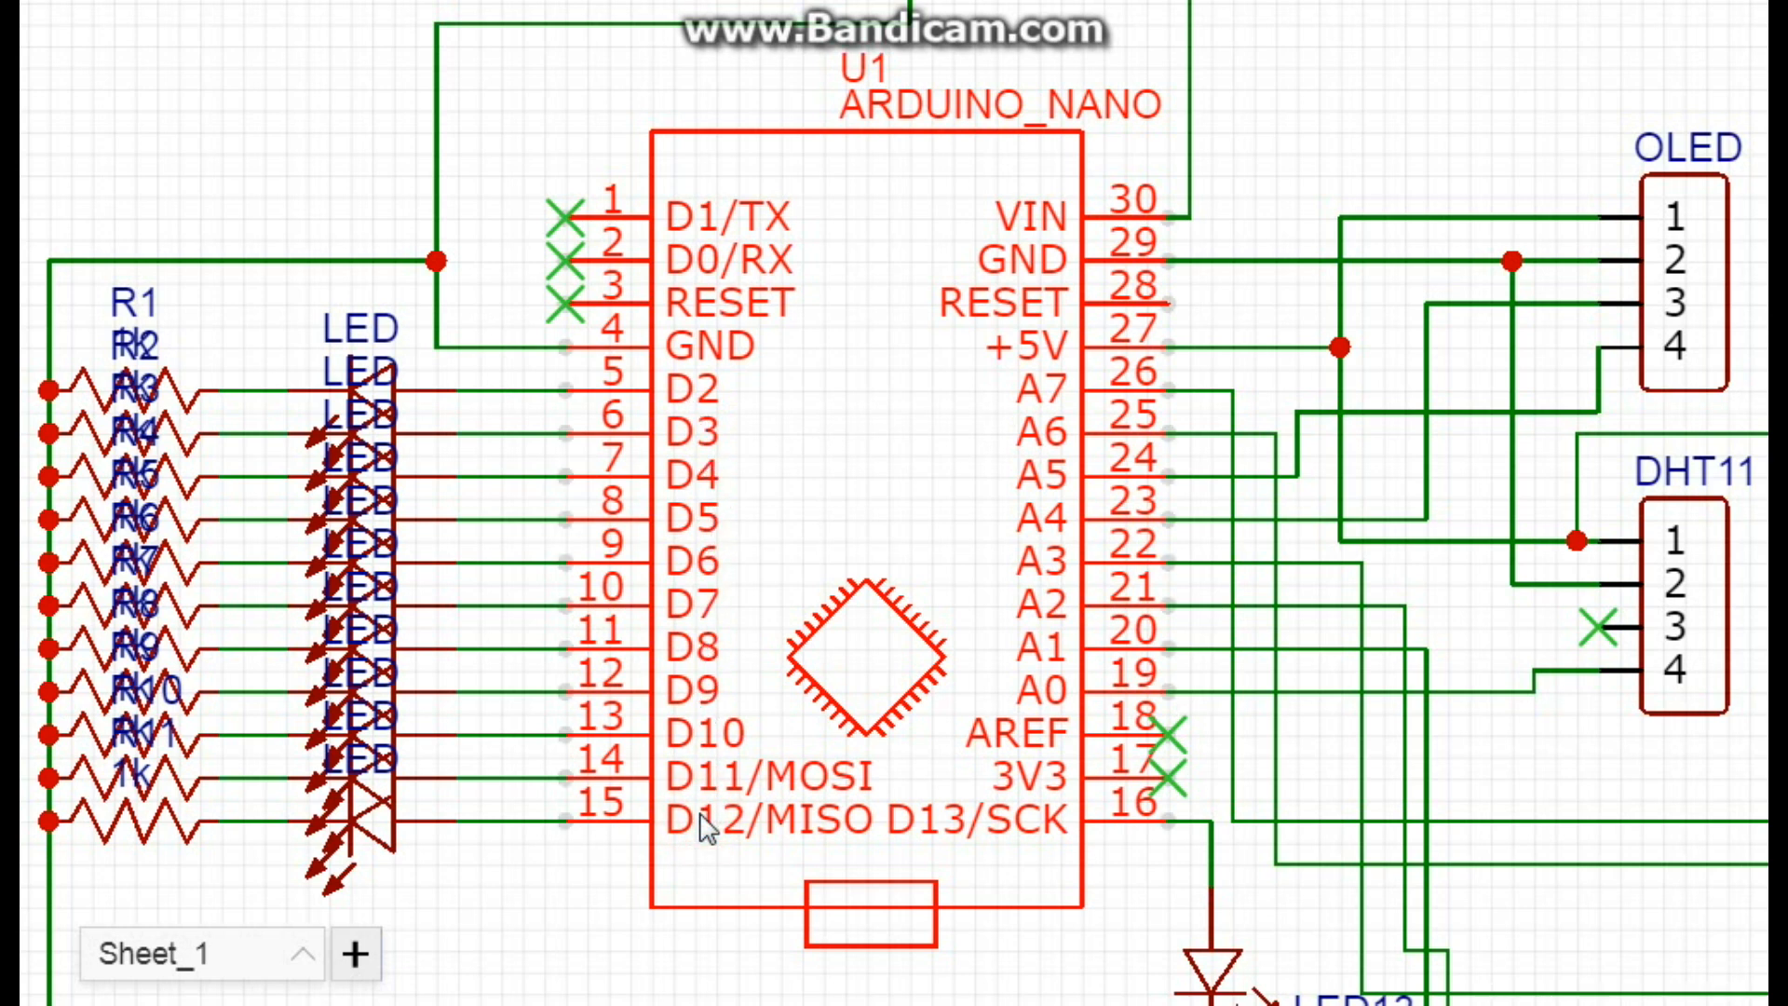
{"action": "mouse_move", "coordinate": [382, 365]}
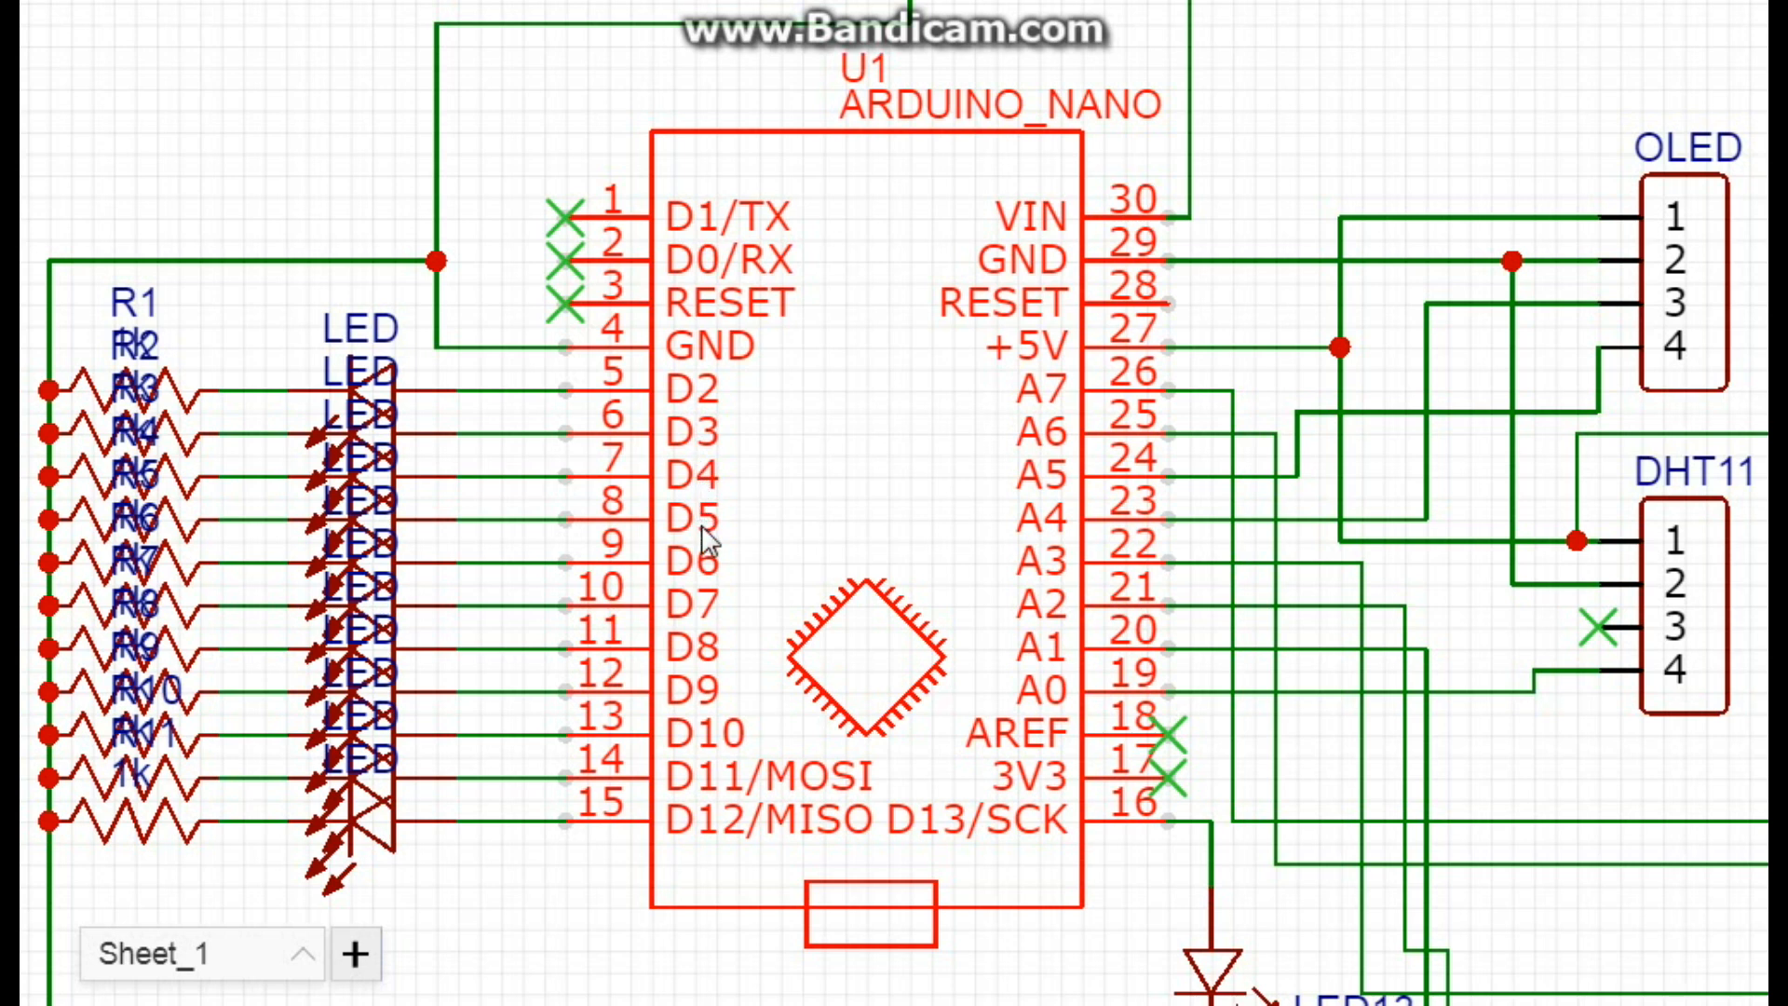
{"action": "mouse_move", "coordinate": [712, 779]}
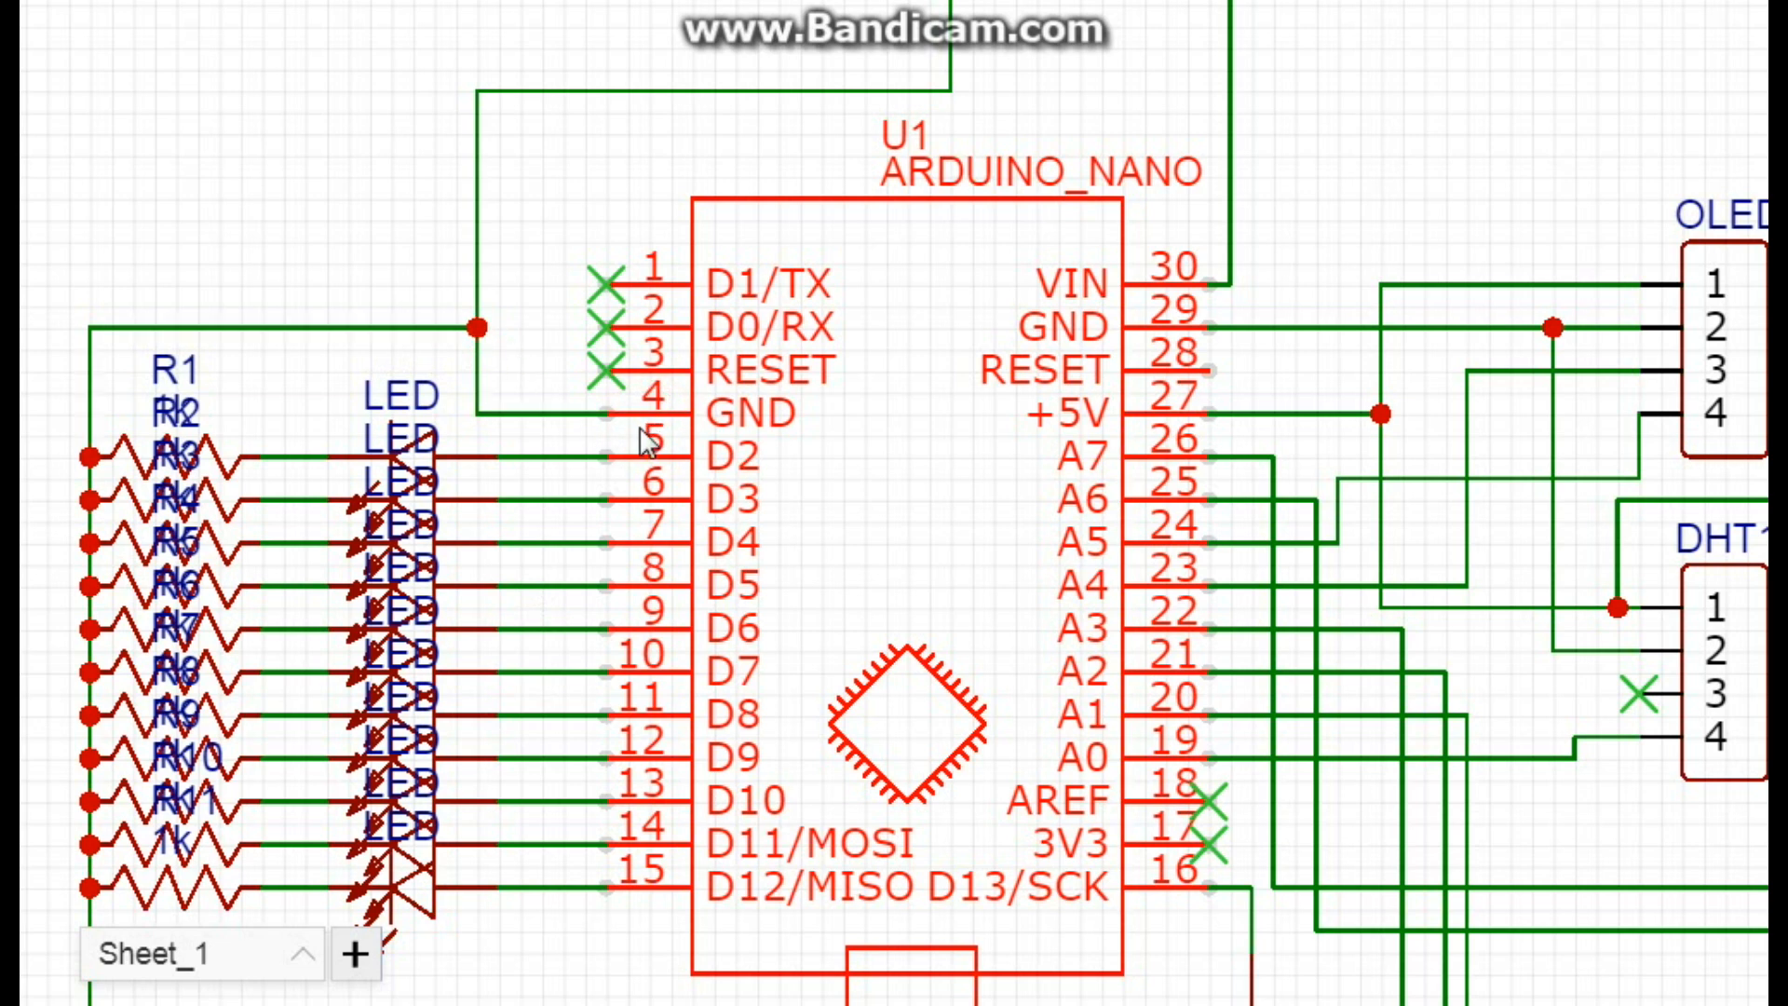
{"action": "mouse_move", "coordinate": [782, 447]}
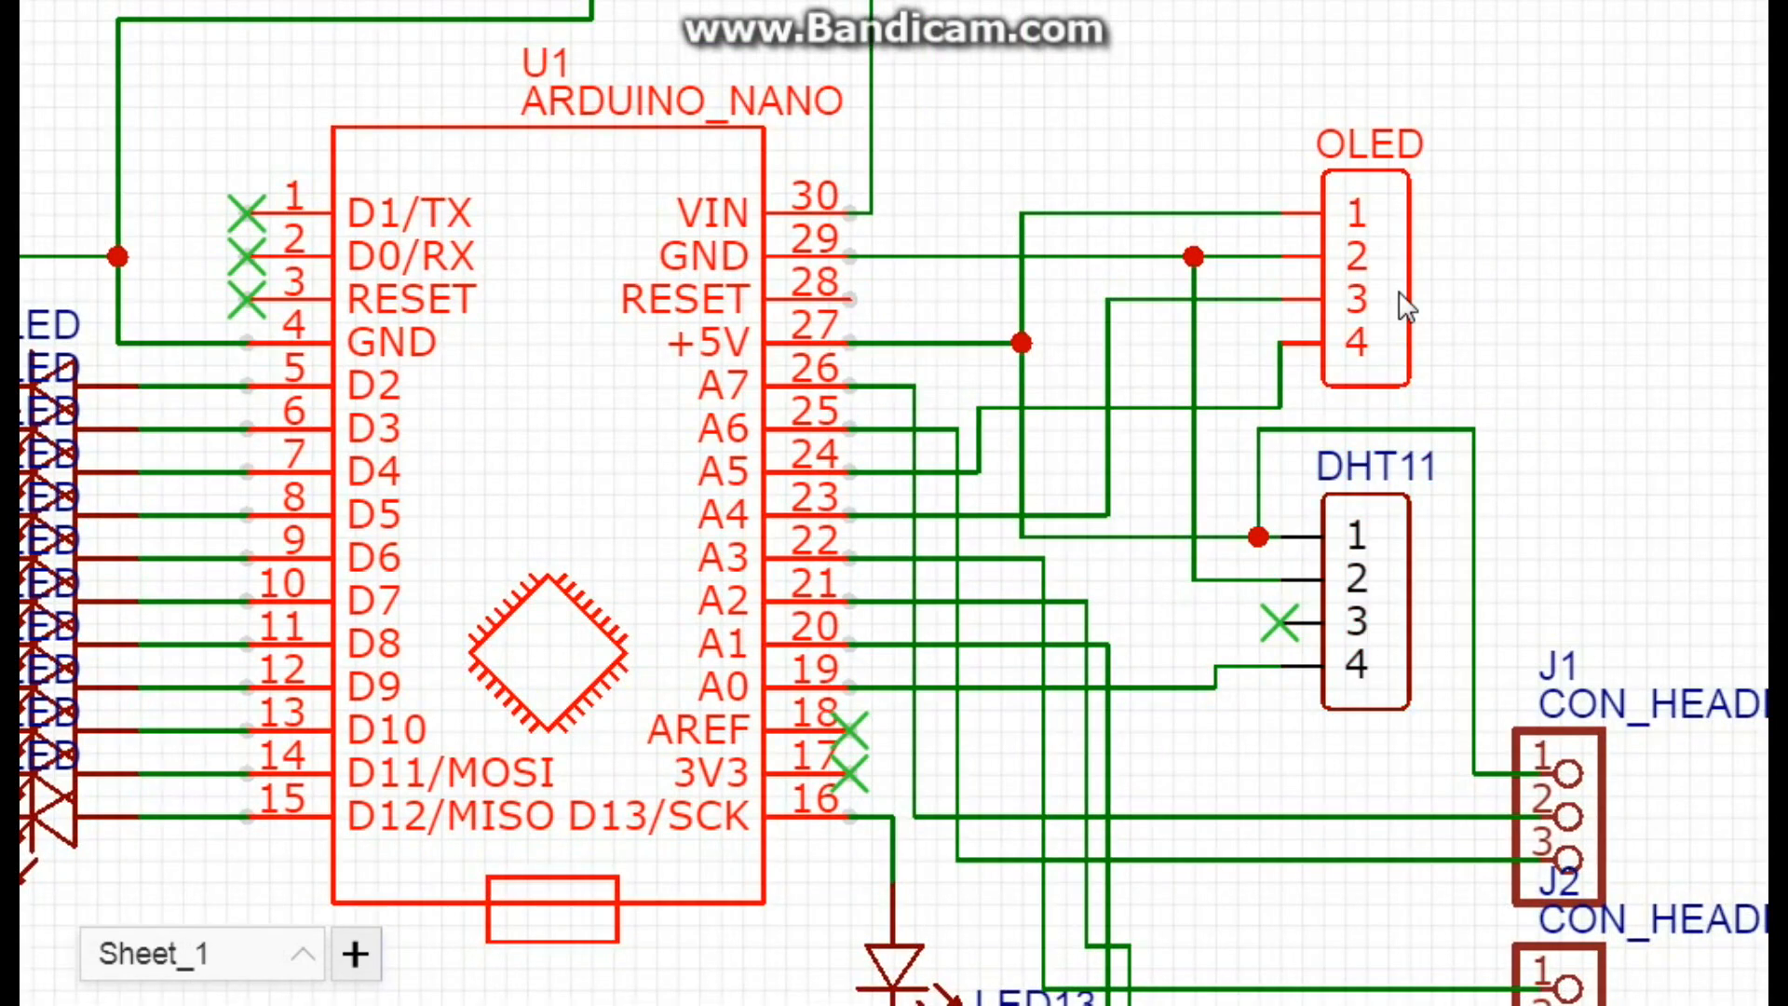
{"action": "mouse_move", "coordinate": [1390, 366]}
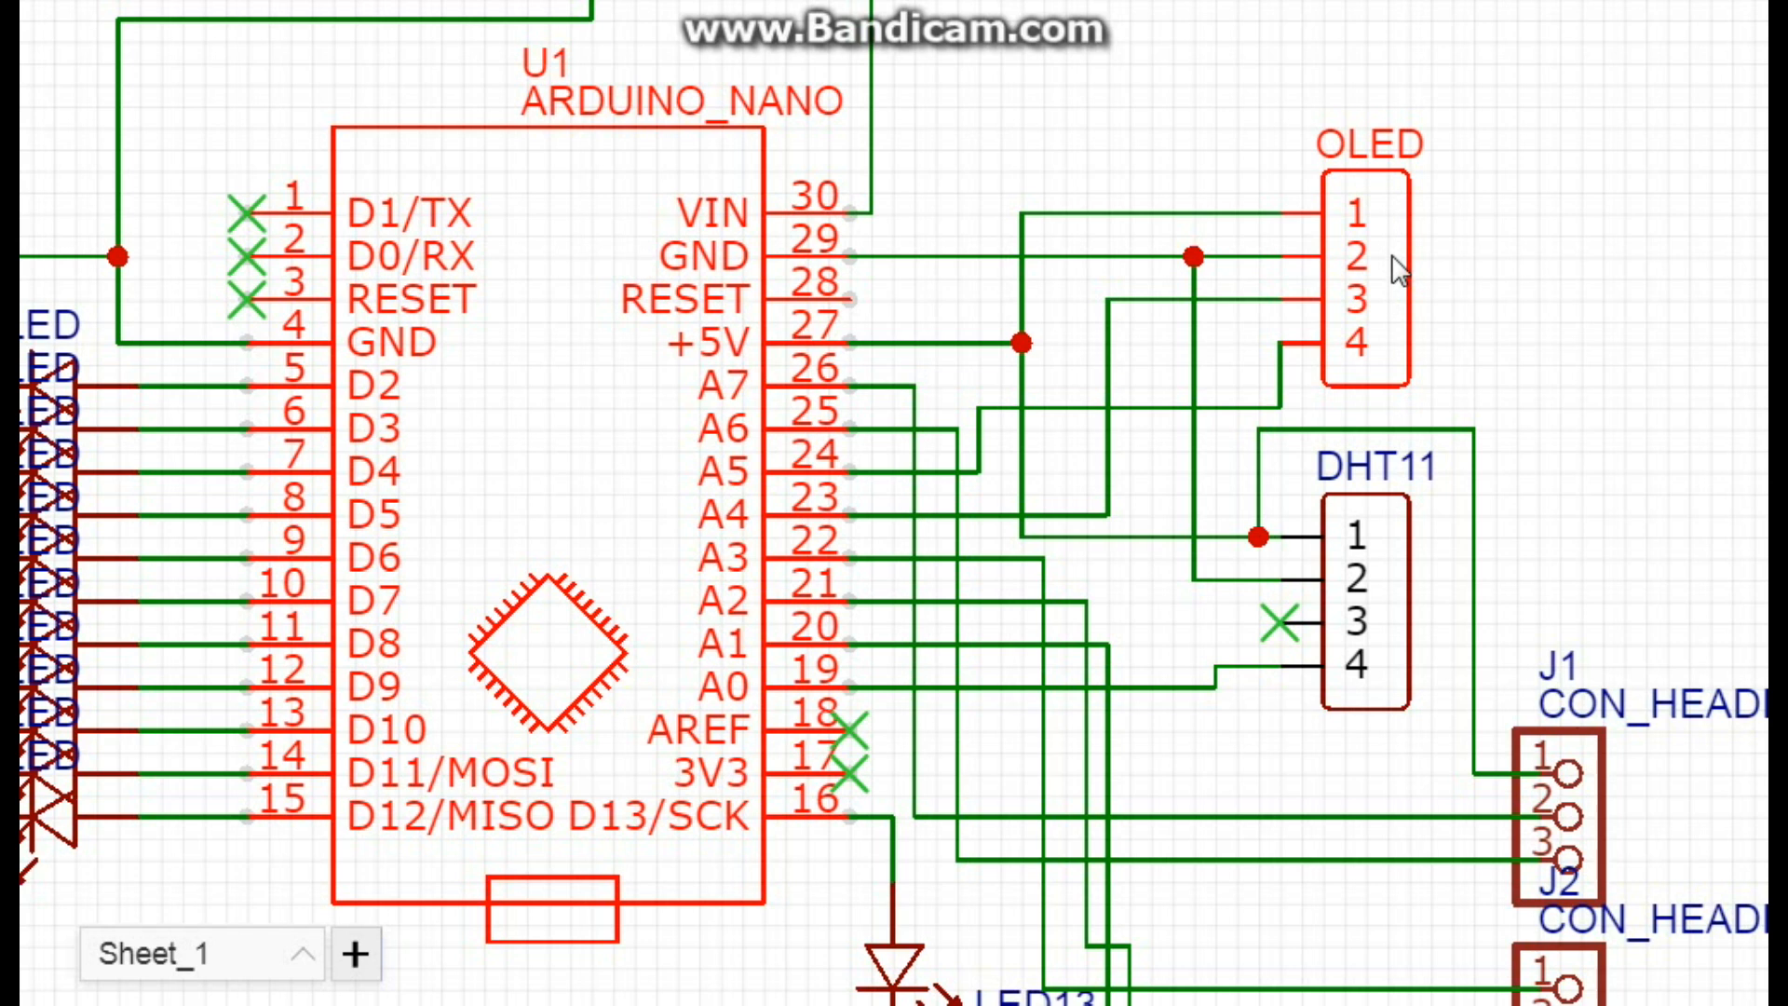
{"action": "mouse_move", "coordinate": [1390, 213]}
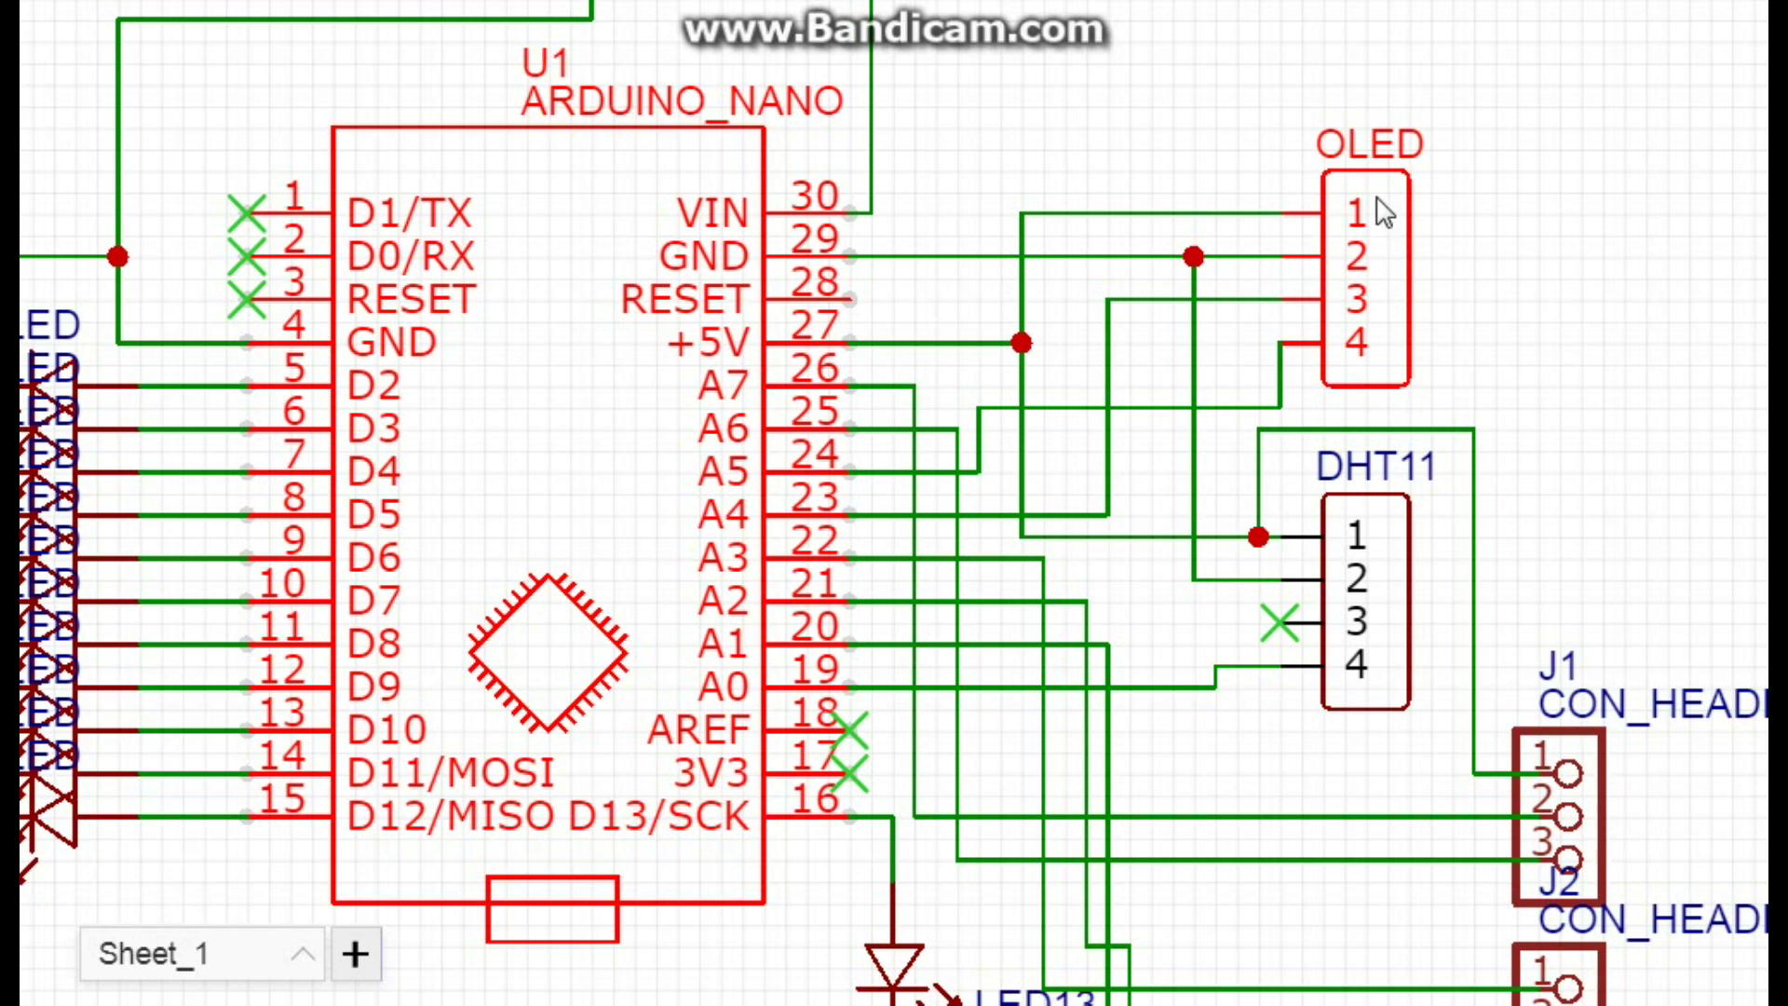
{"action": "mouse_move", "coordinate": [1323, 232]}
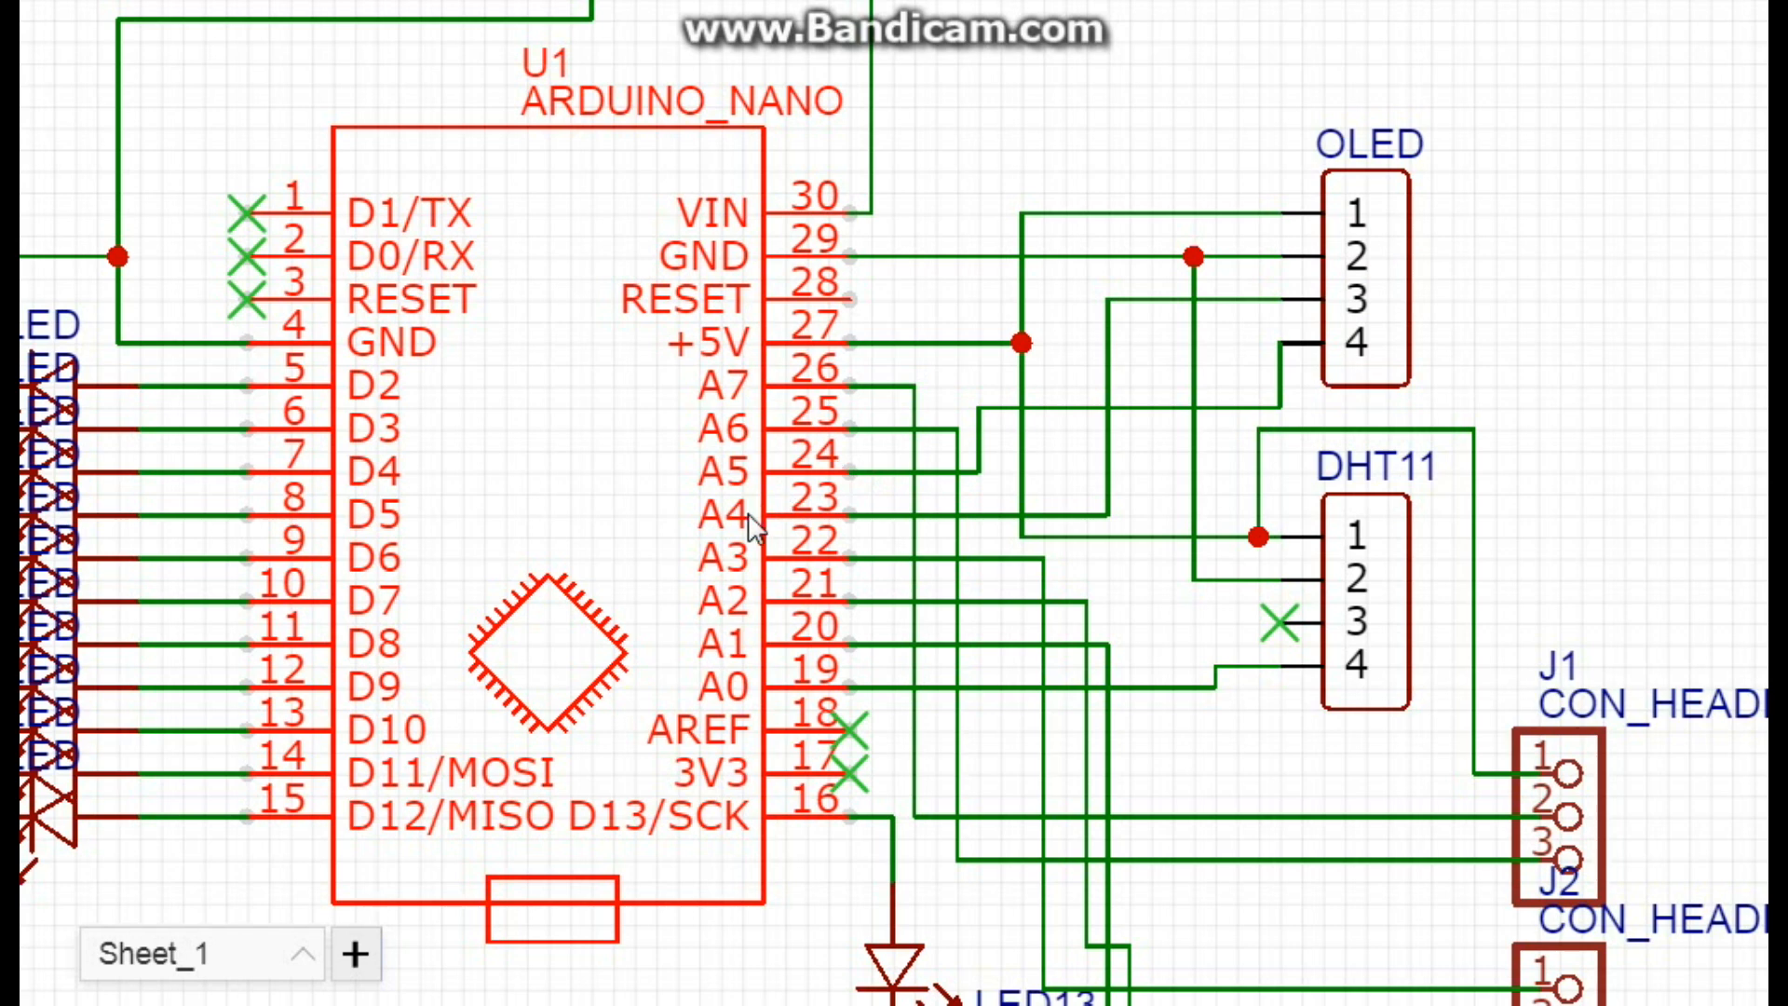
{"action": "mouse_move", "coordinate": [782, 511]}
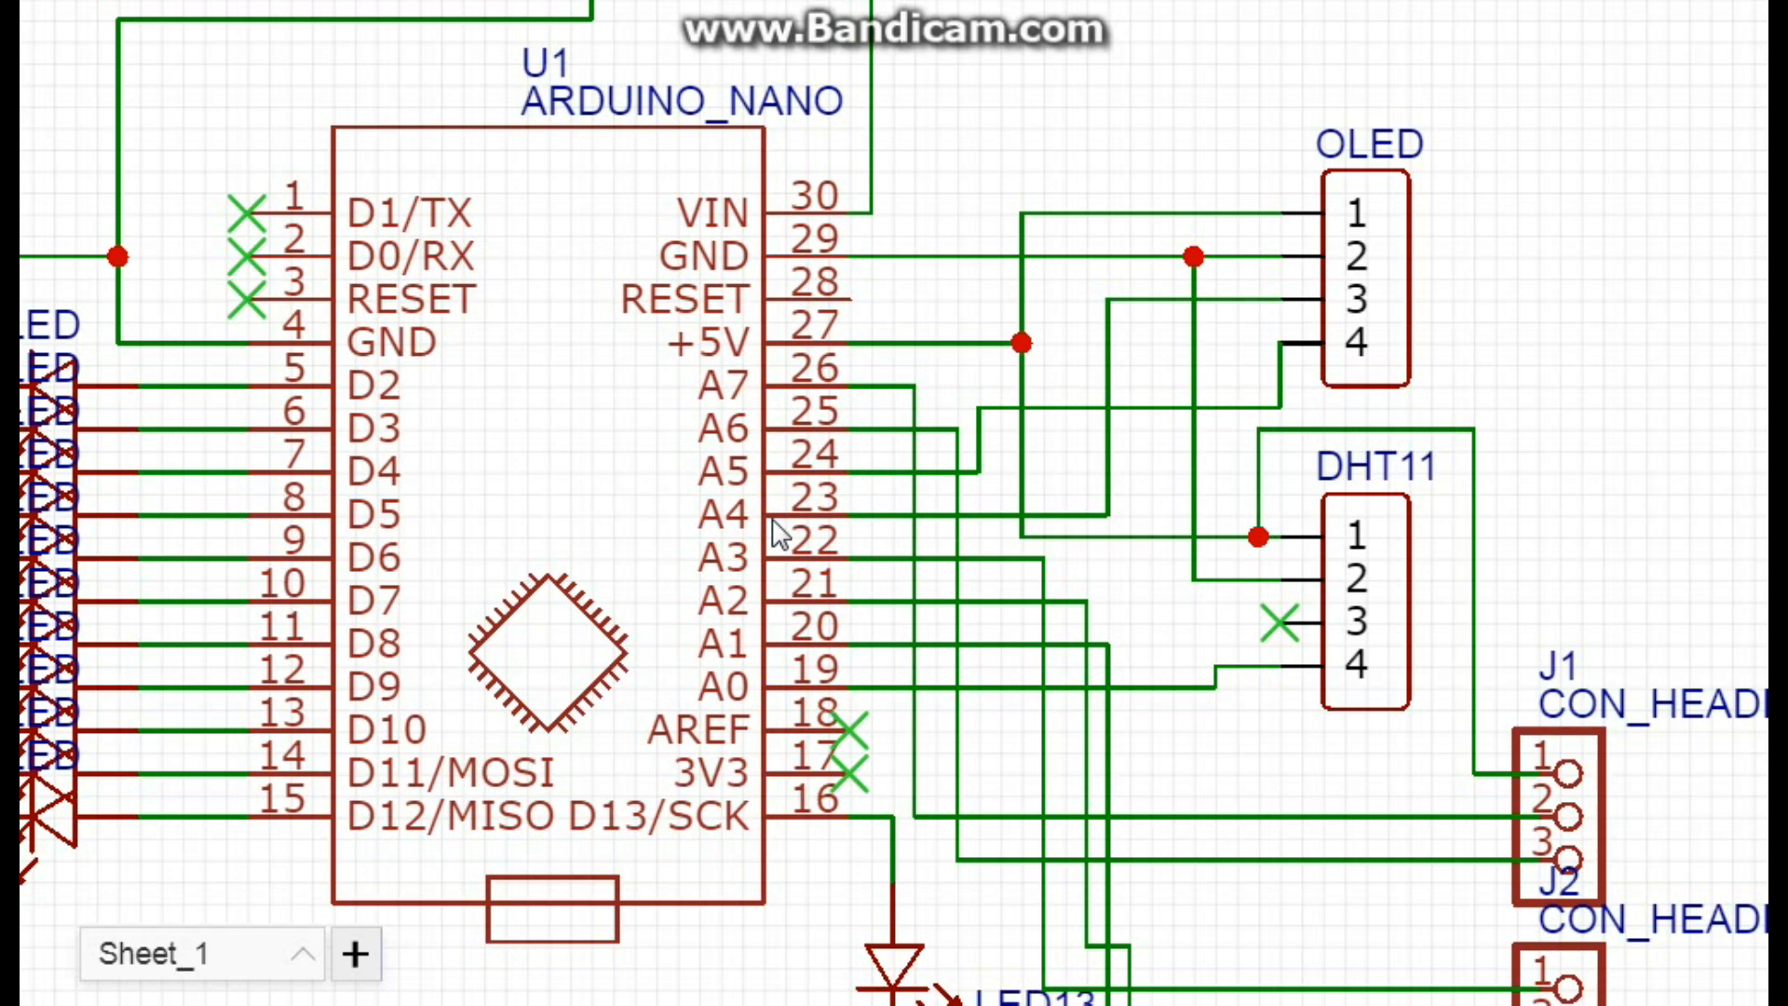
Rewire the DHT11 so pin 2 connects to the Nano's A0 line and pin 4 to GND
{"action": "left_click", "coordinate": [547, 633]}
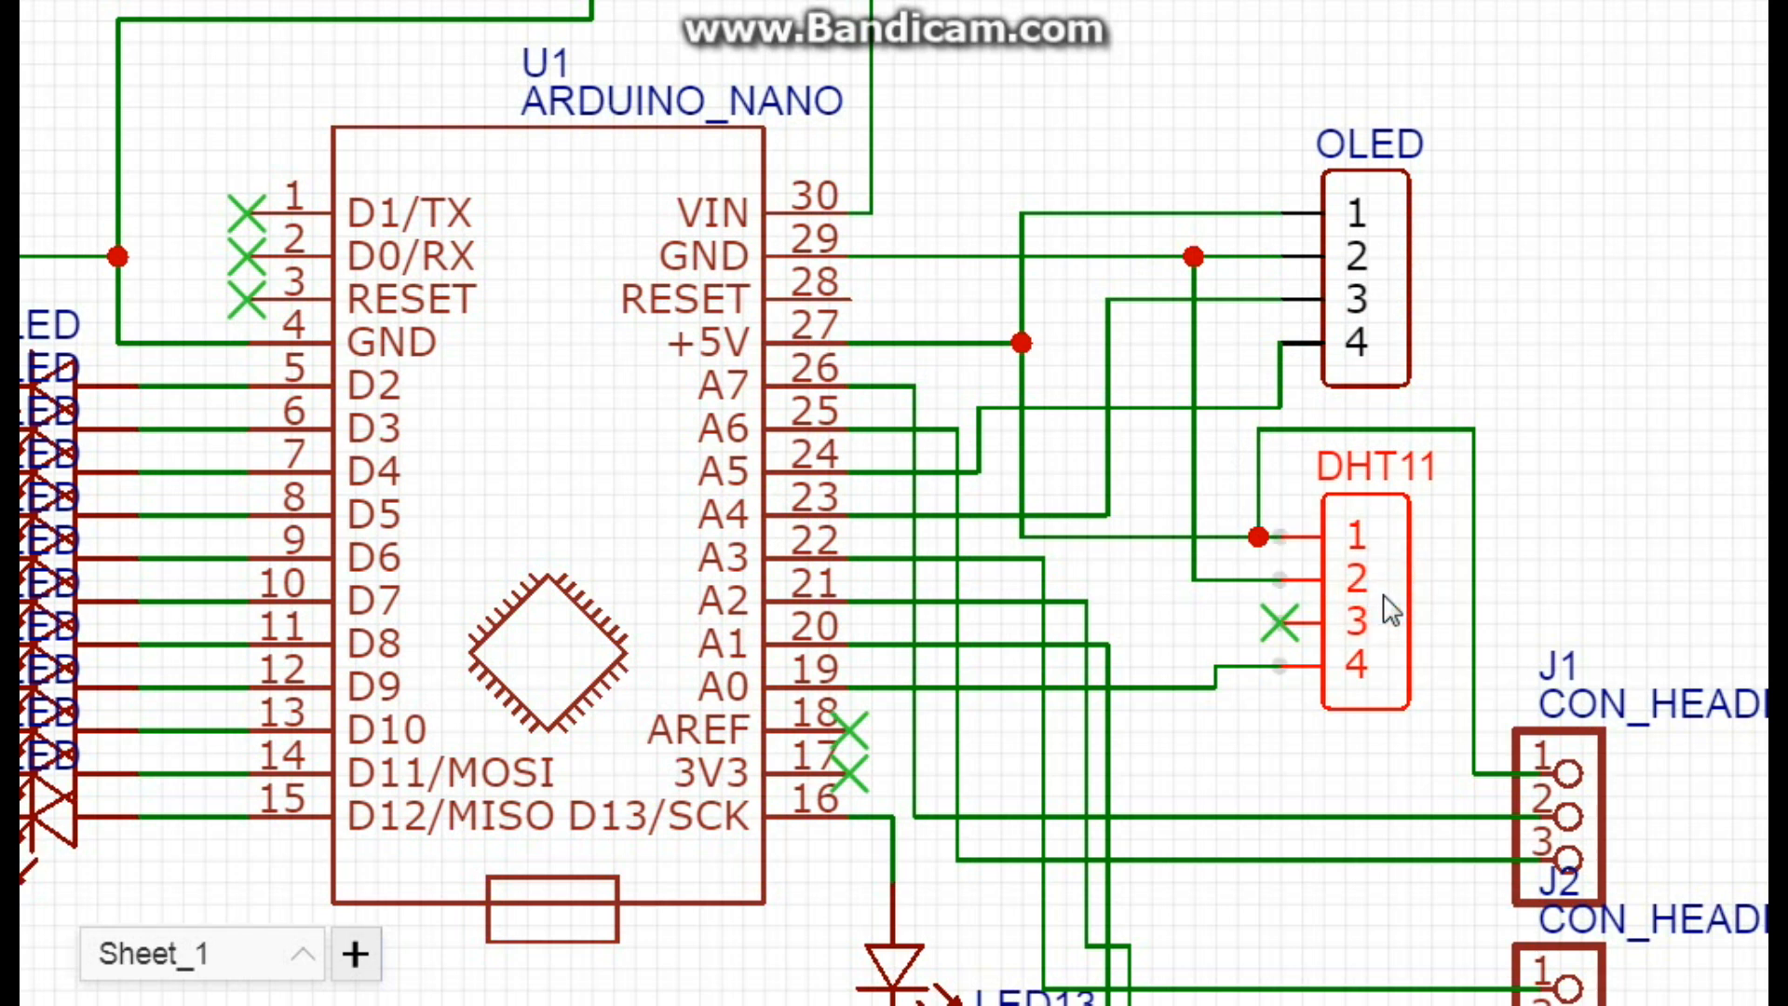
{"action": "mouse_move", "coordinate": [1379, 626]}
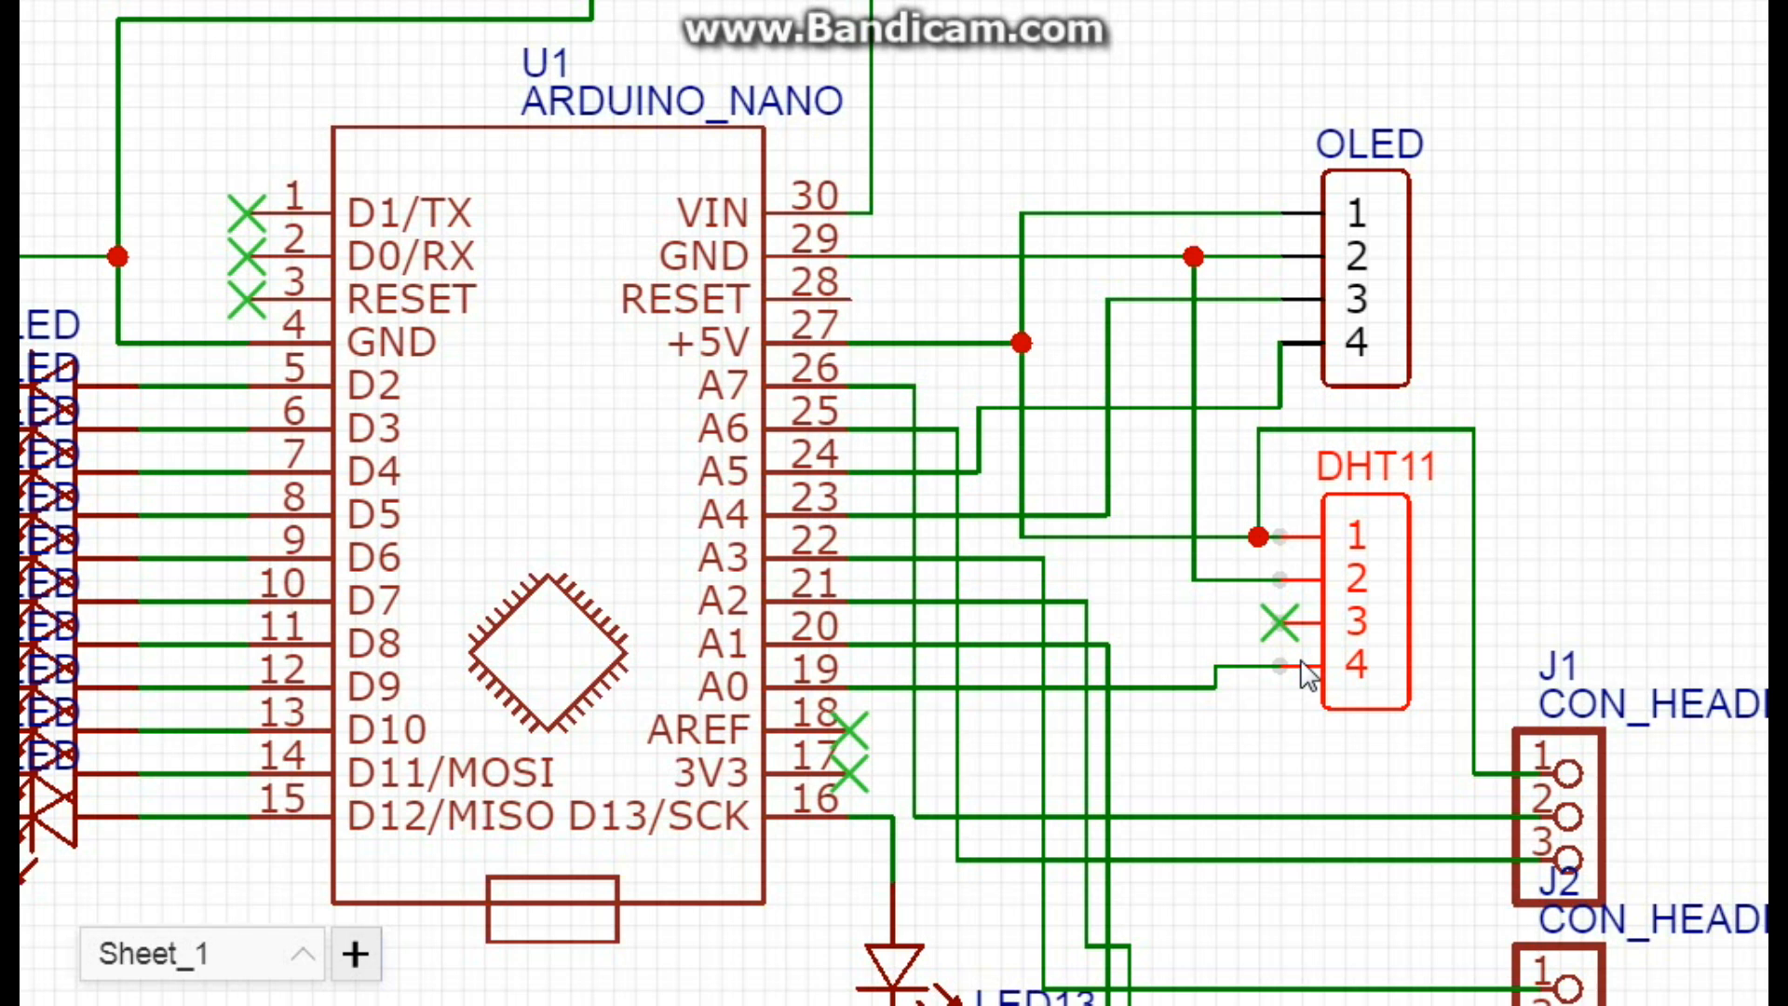
{"action": "mouse_move", "coordinate": [1323, 607]}
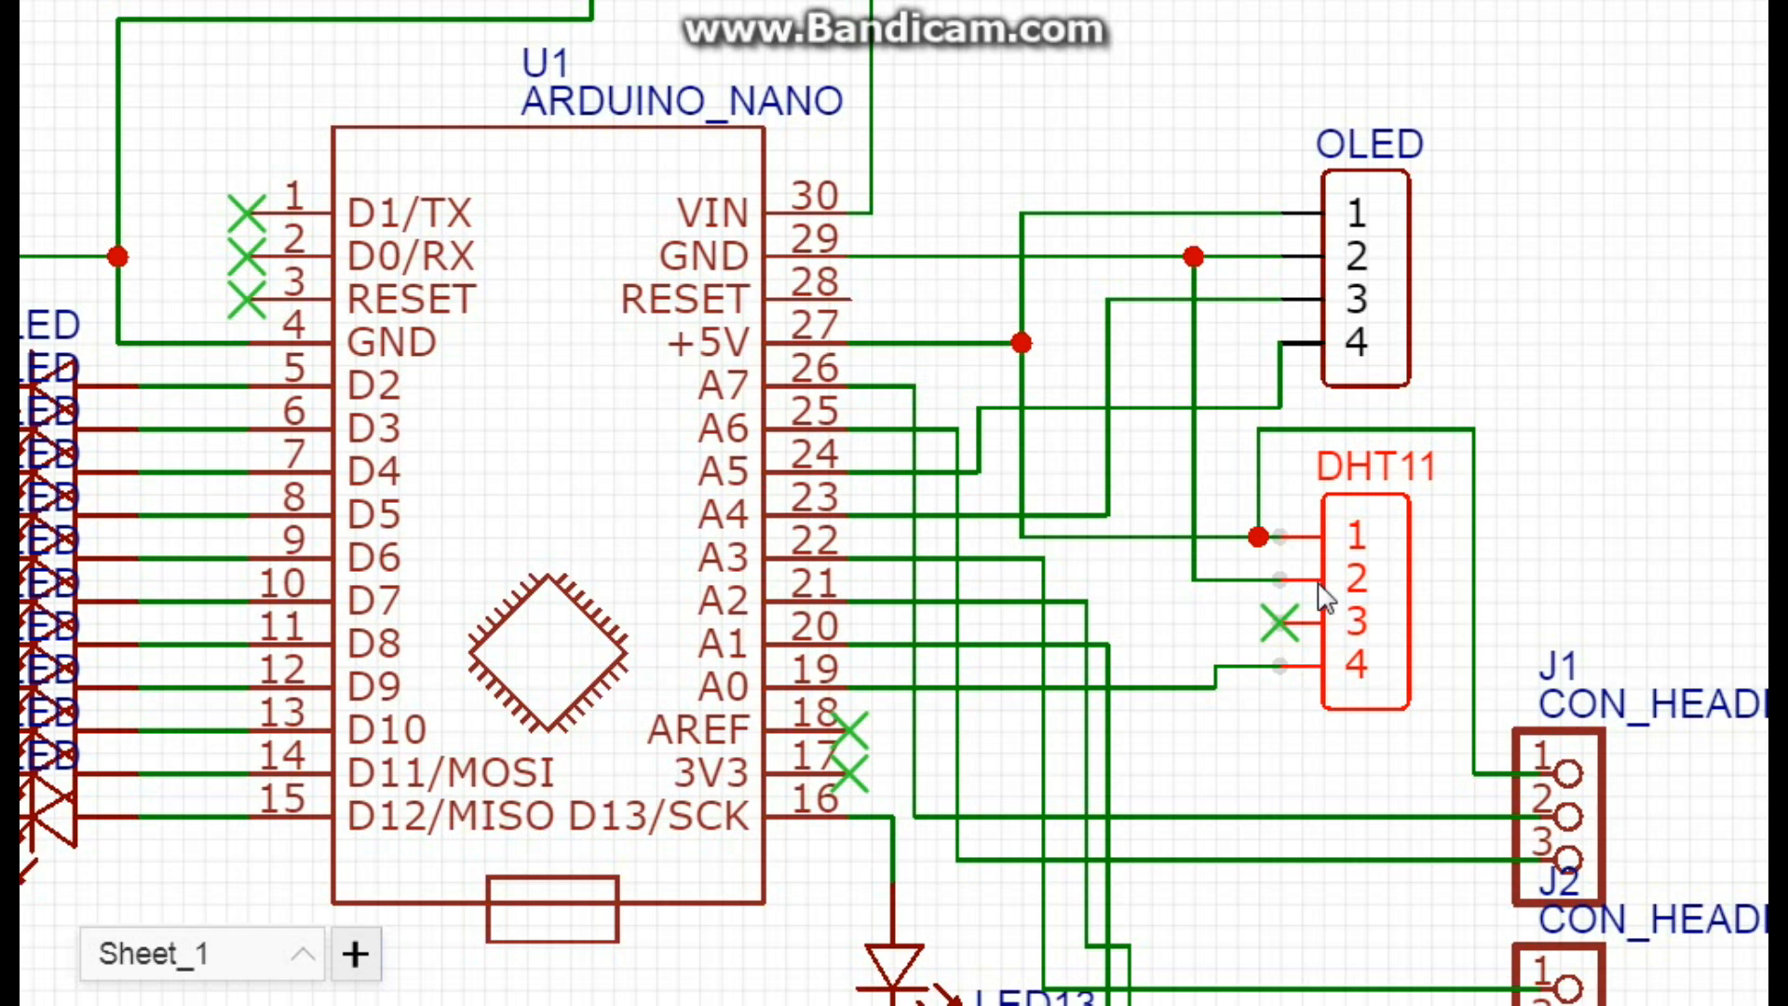
{"action": "left_click", "coordinate": [1233, 682]}
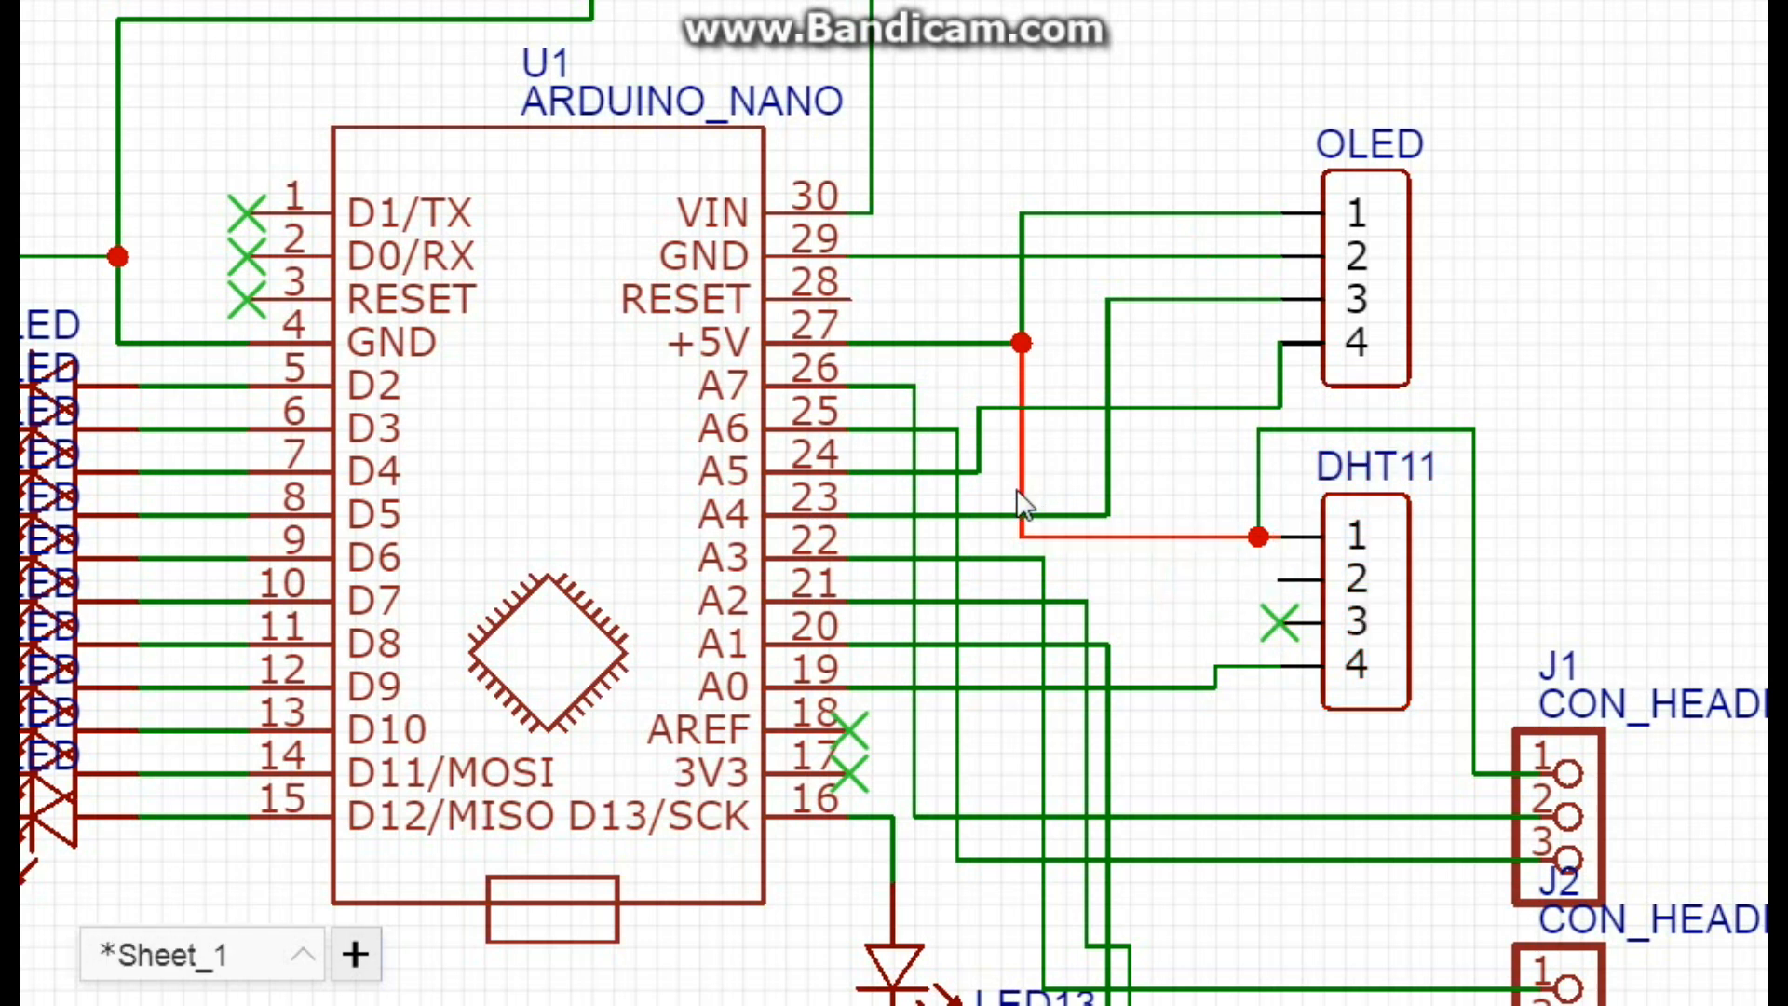
{"action": "left_click", "coordinate": [1178, 687]}
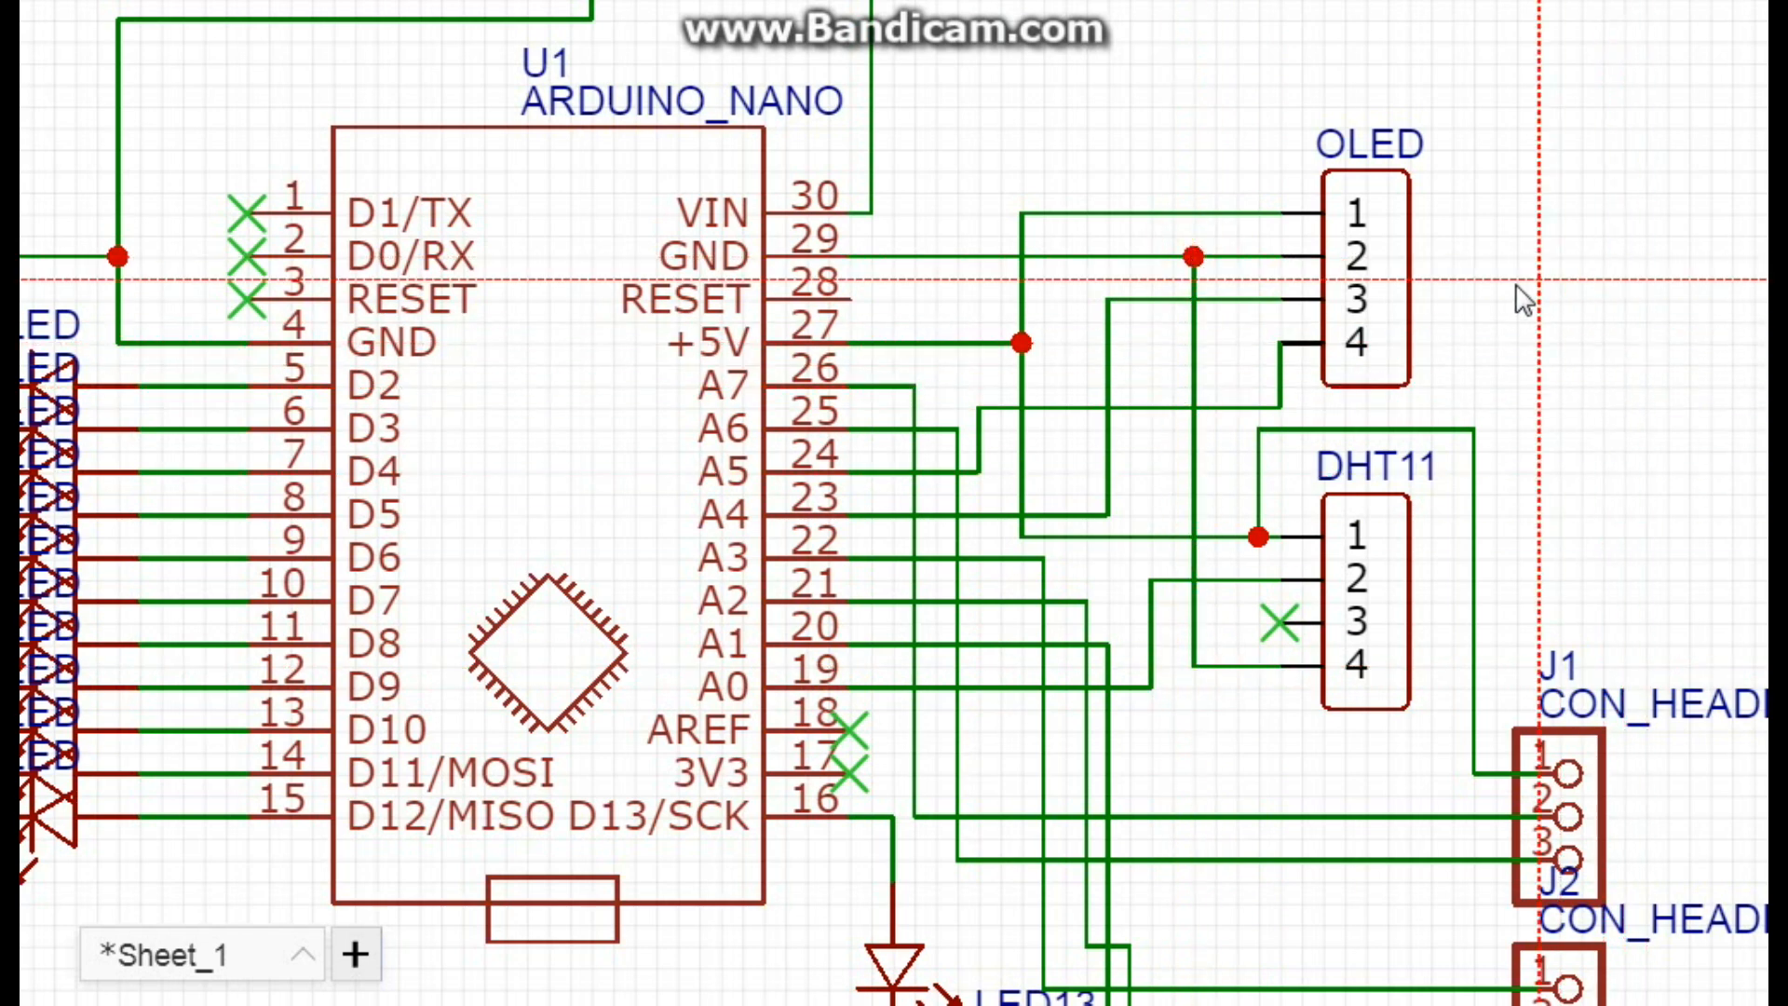
{"action": "mouse_move", "coordinate": [1546, 317]}
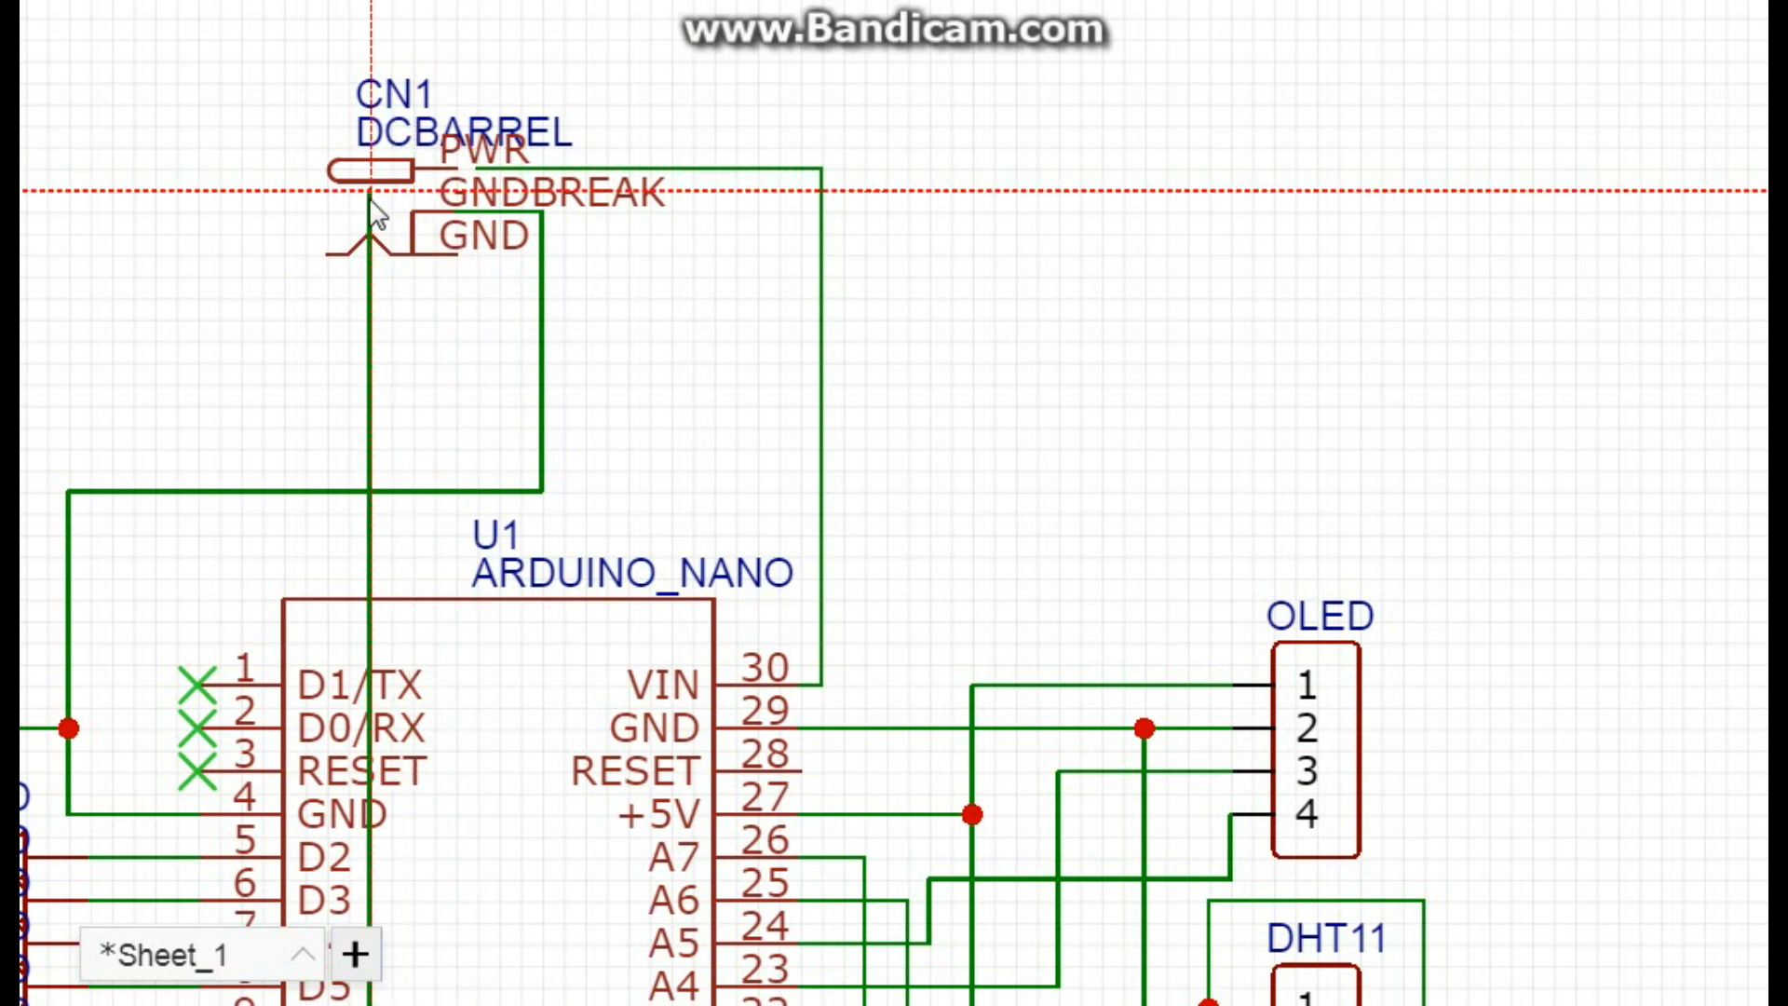
{"action": "mouse_move", "coordinate": [406, 216]}
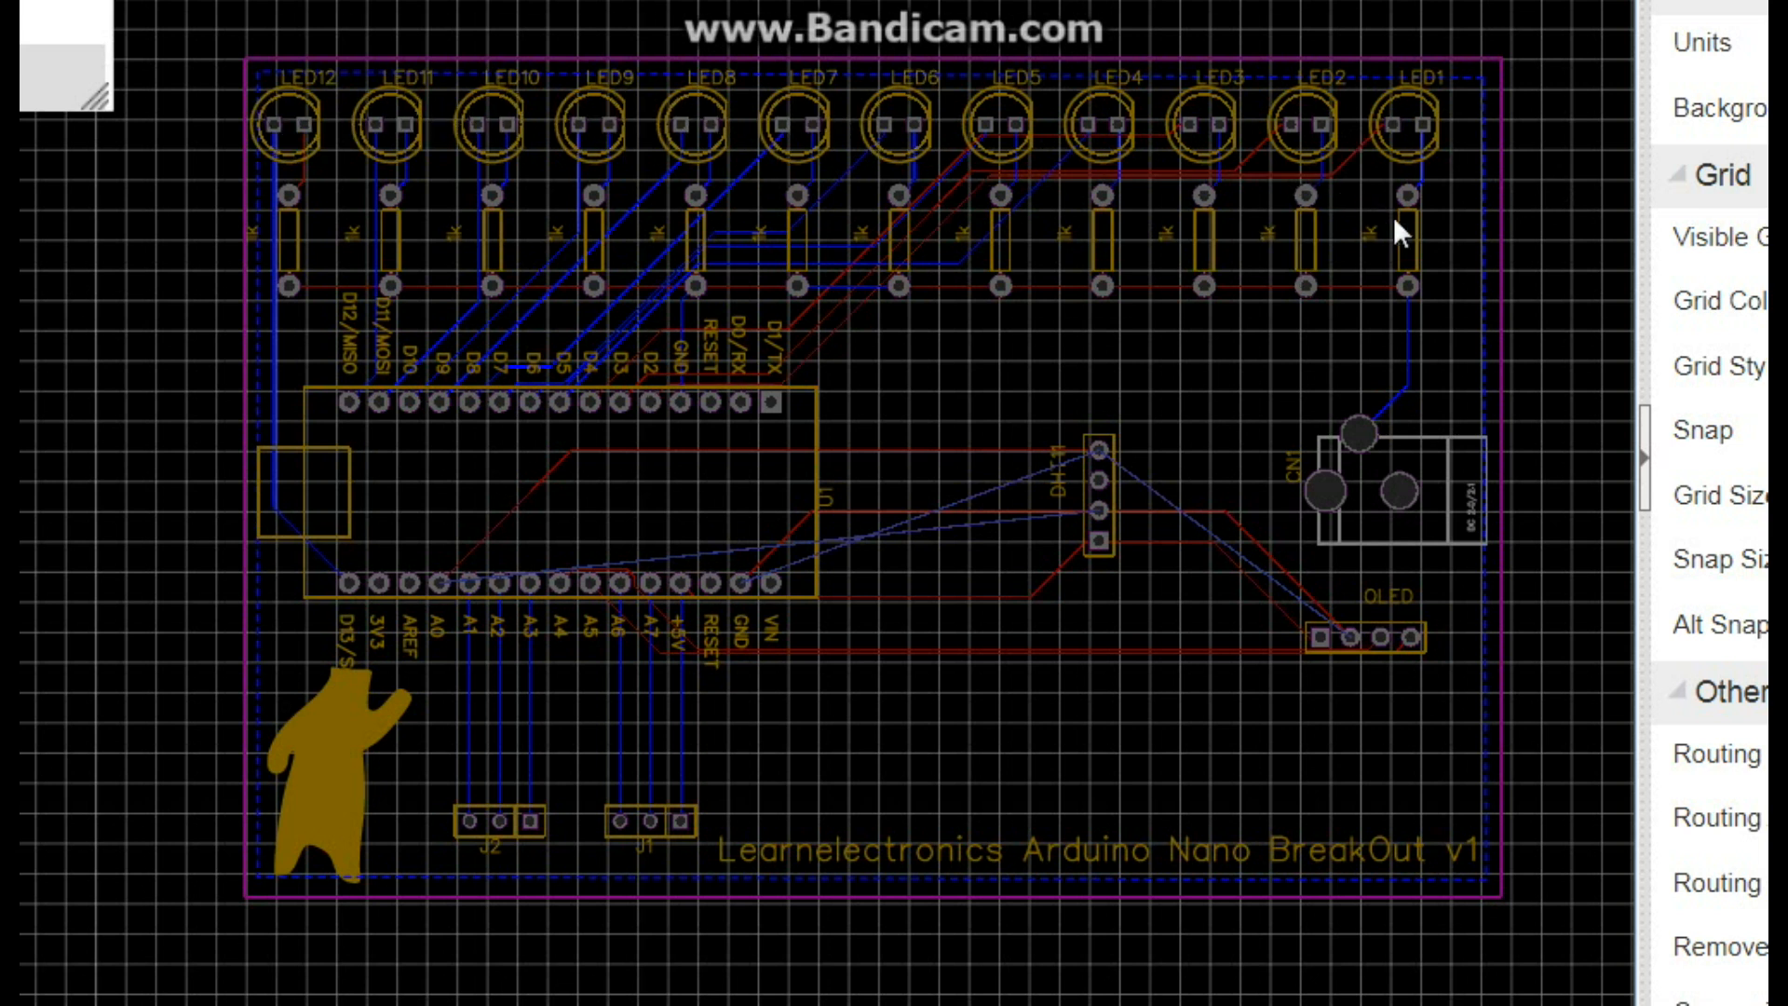
{"action": "mouse_move", "coordinate": [294, 240]}
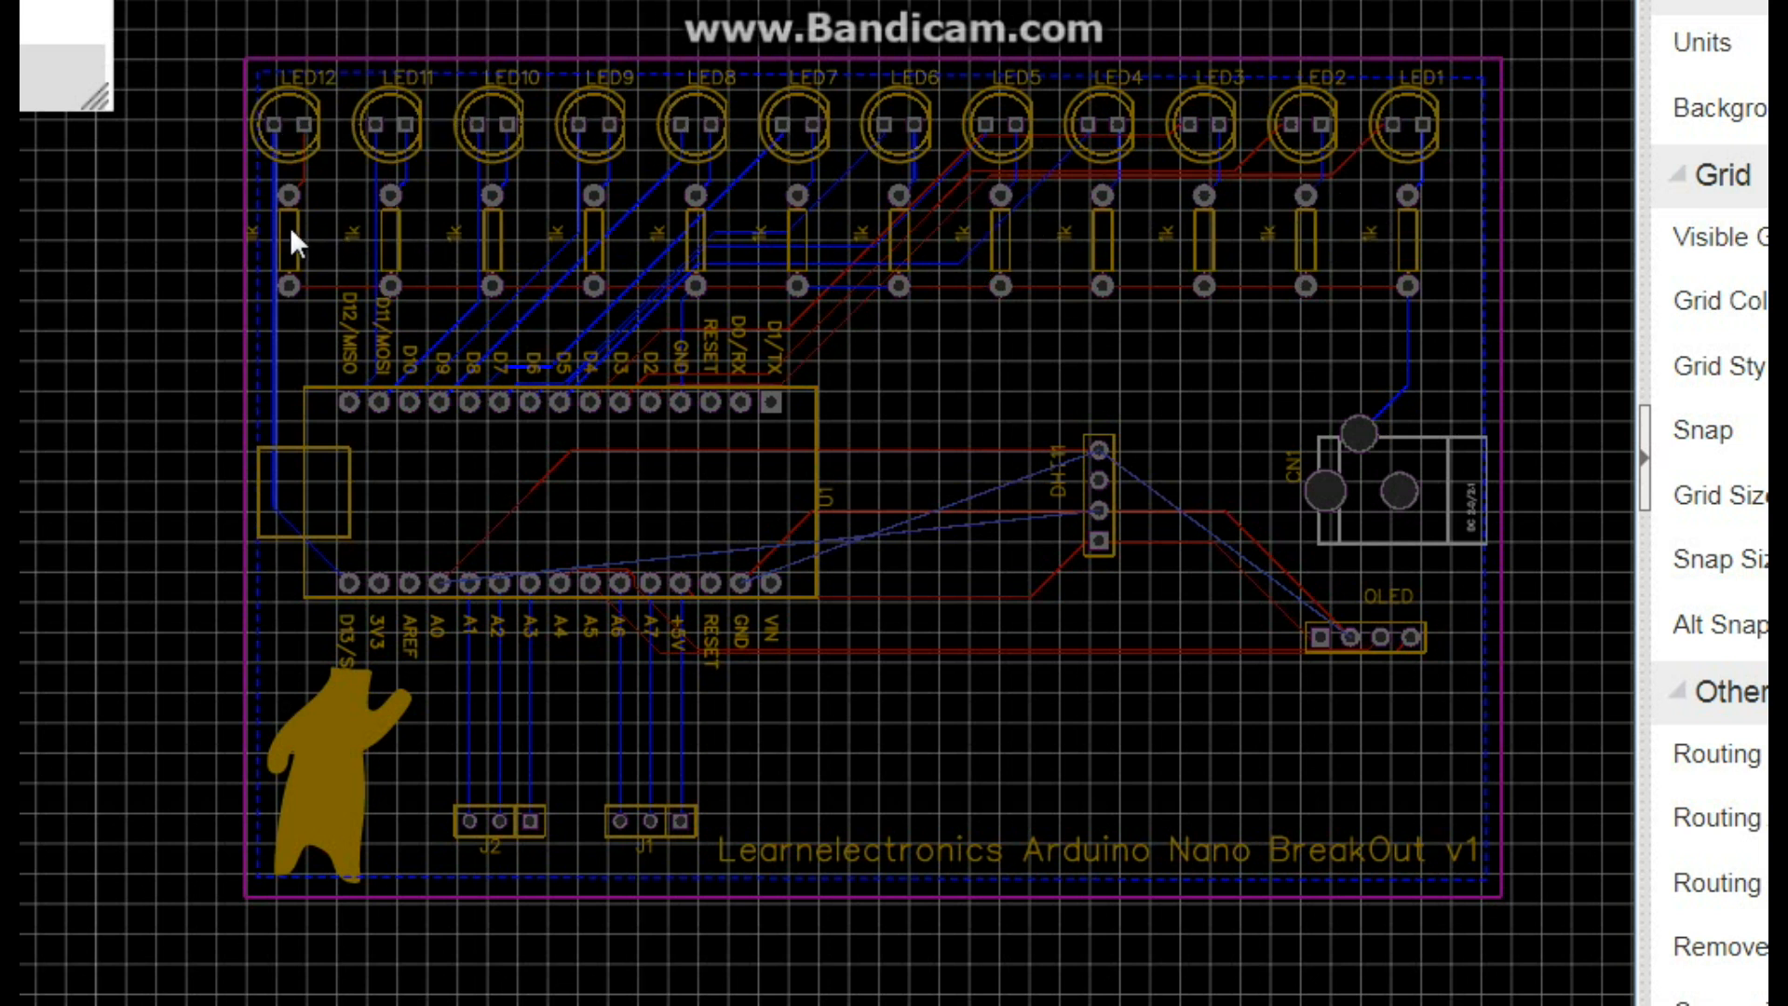
{"action": "mouse_move", "coordinate": [1409, 462]}
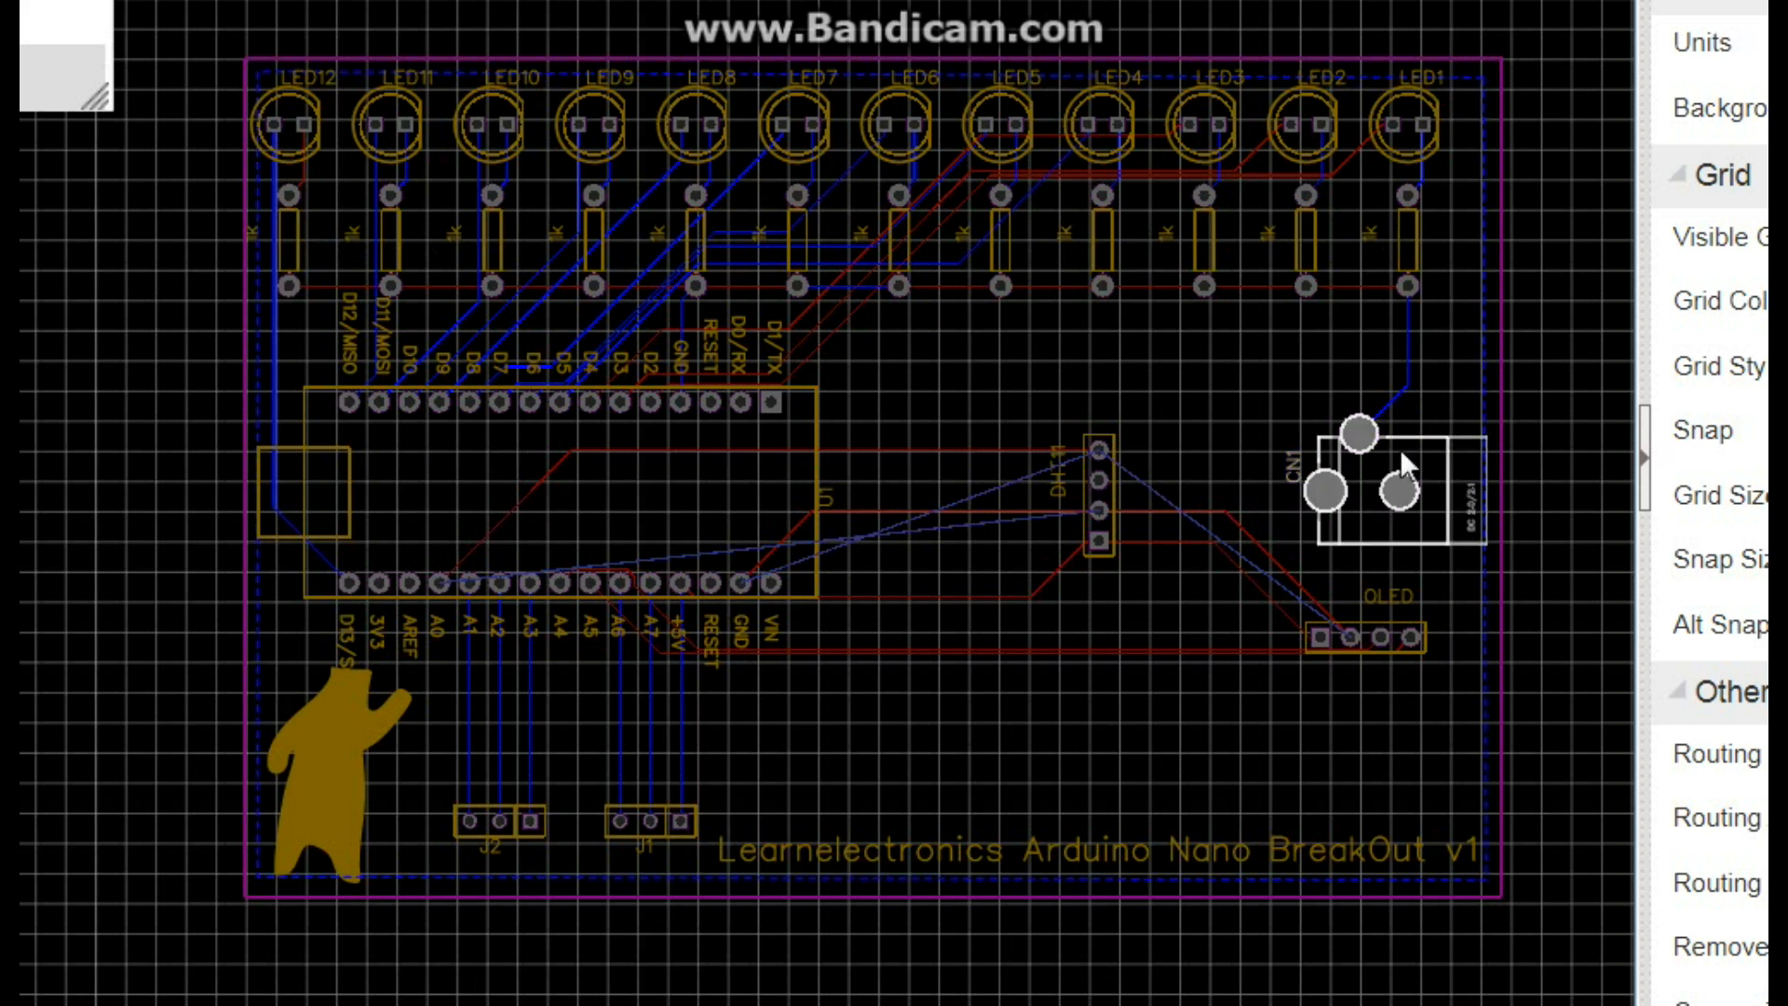
{"action": "mouse_move", "coordinate": [1386, 486]}
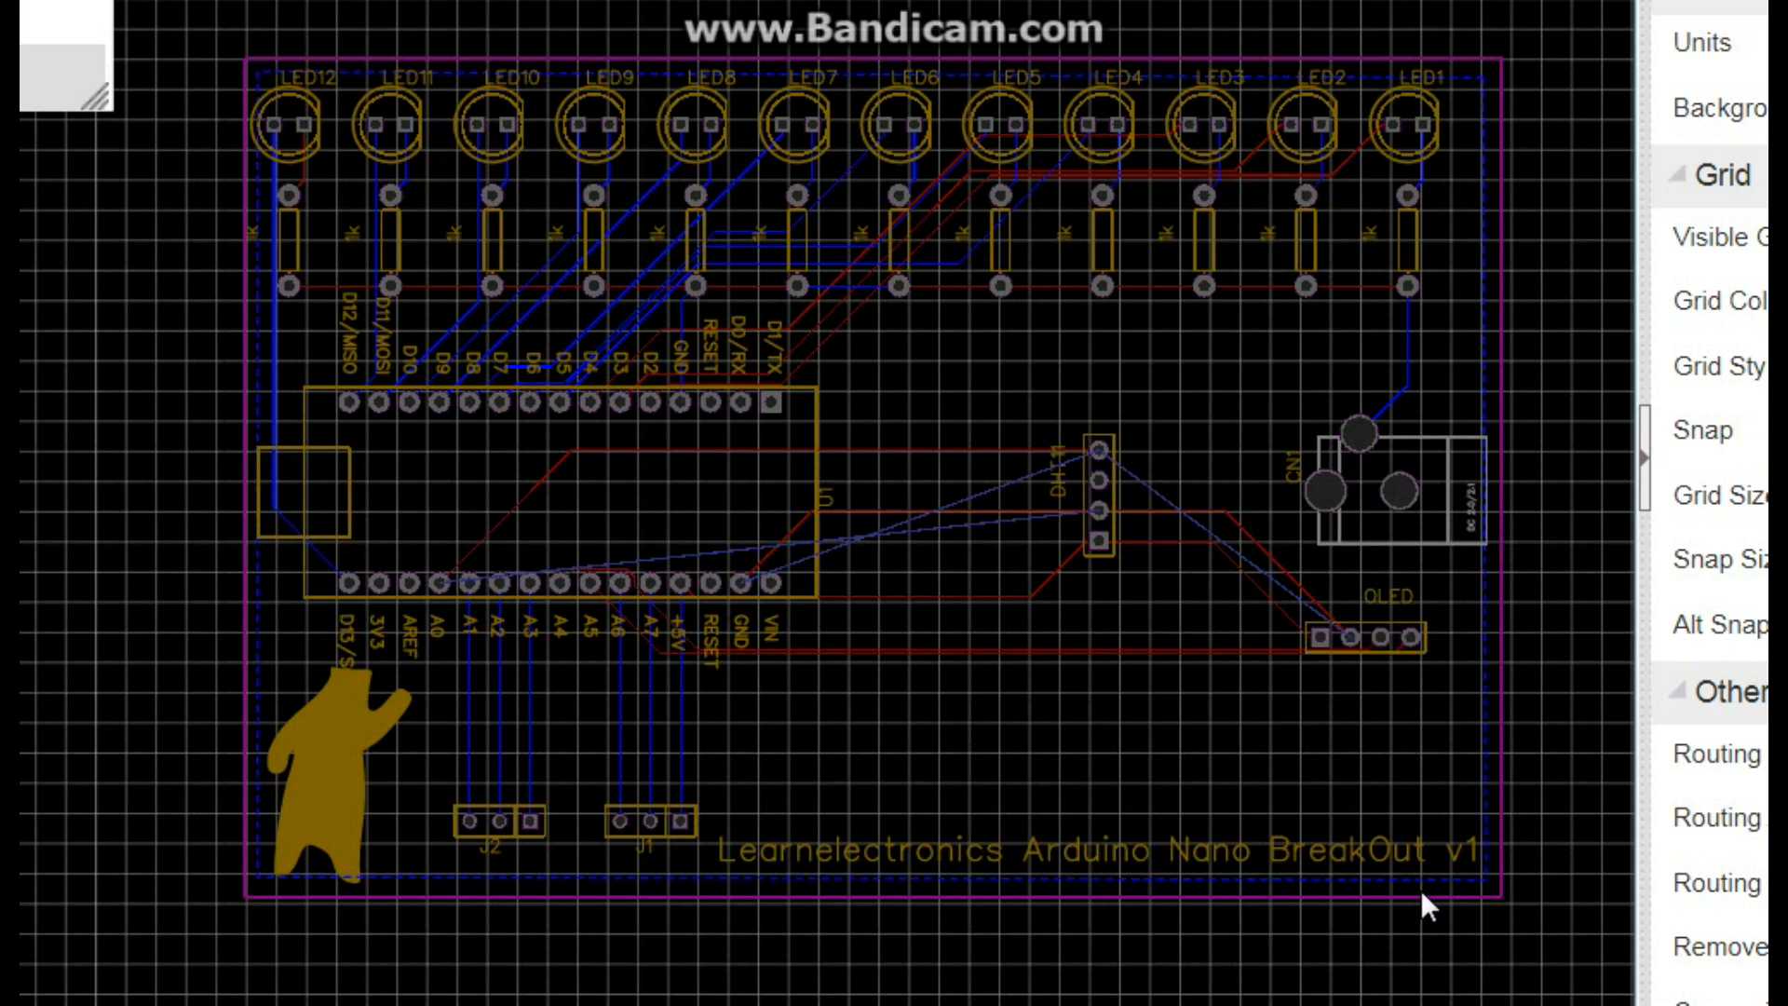
{"action": "mouse_move", "coordinate": [1157, 816]}
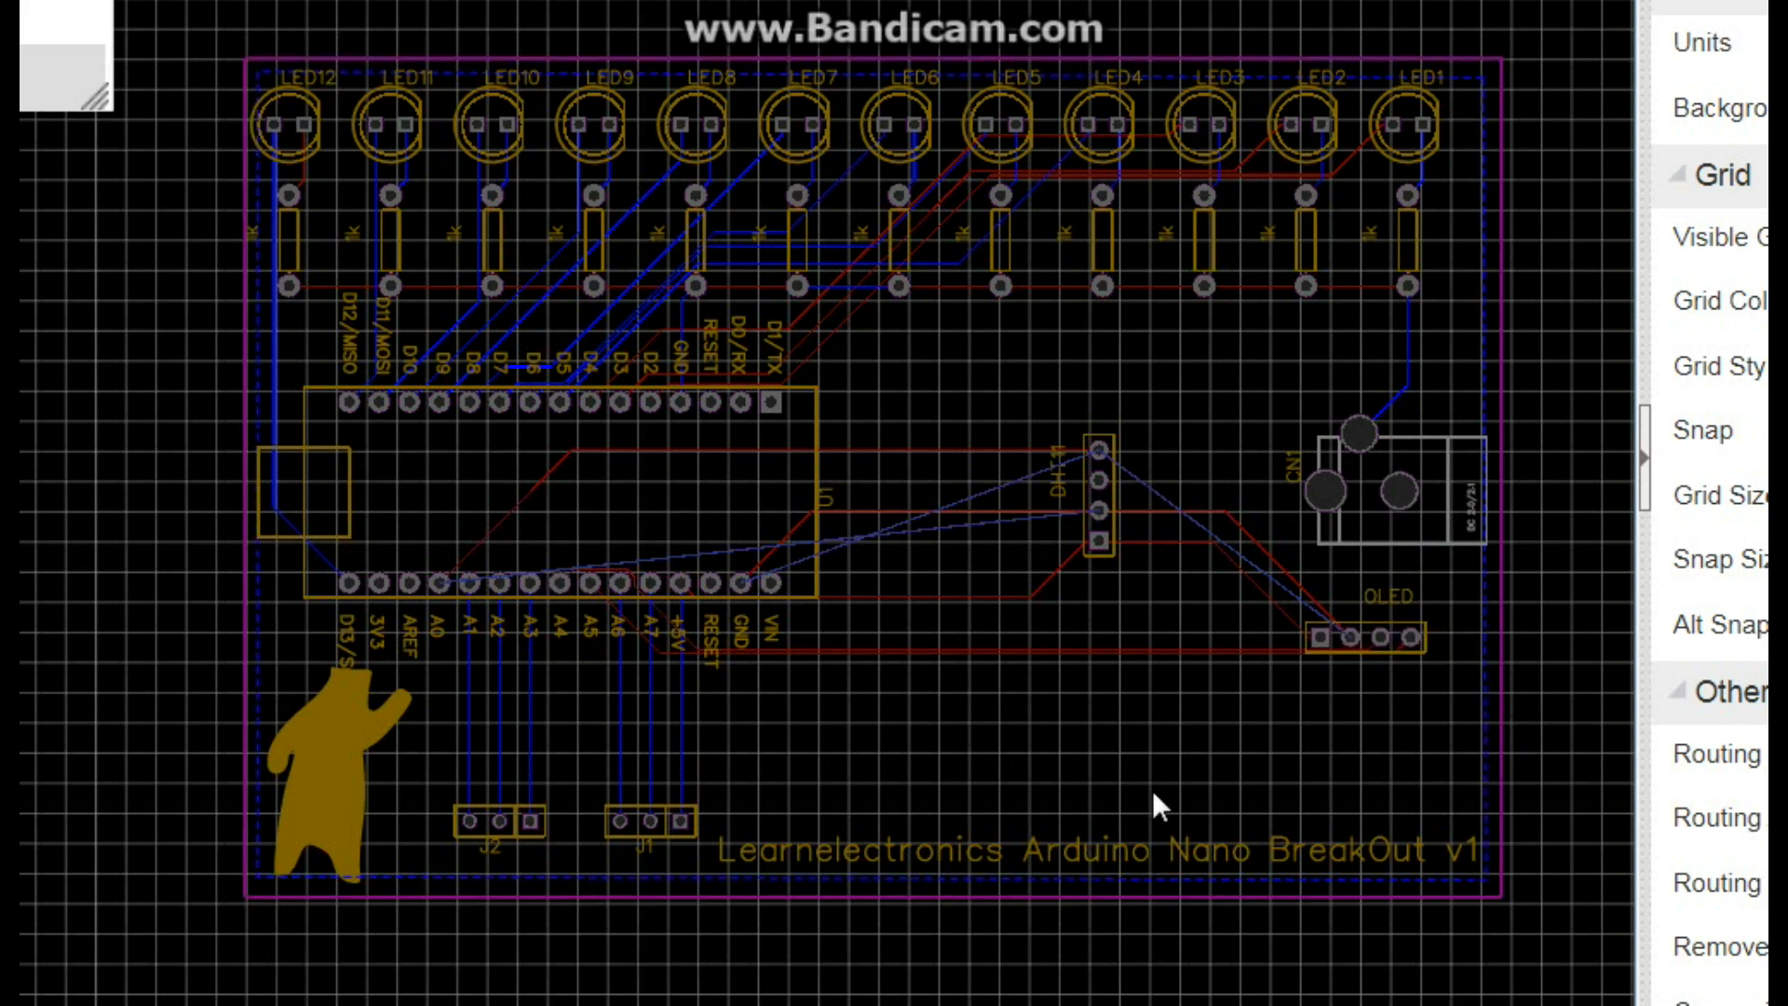
{"action": "mouse_move", "coordinate": [1080, 547]}
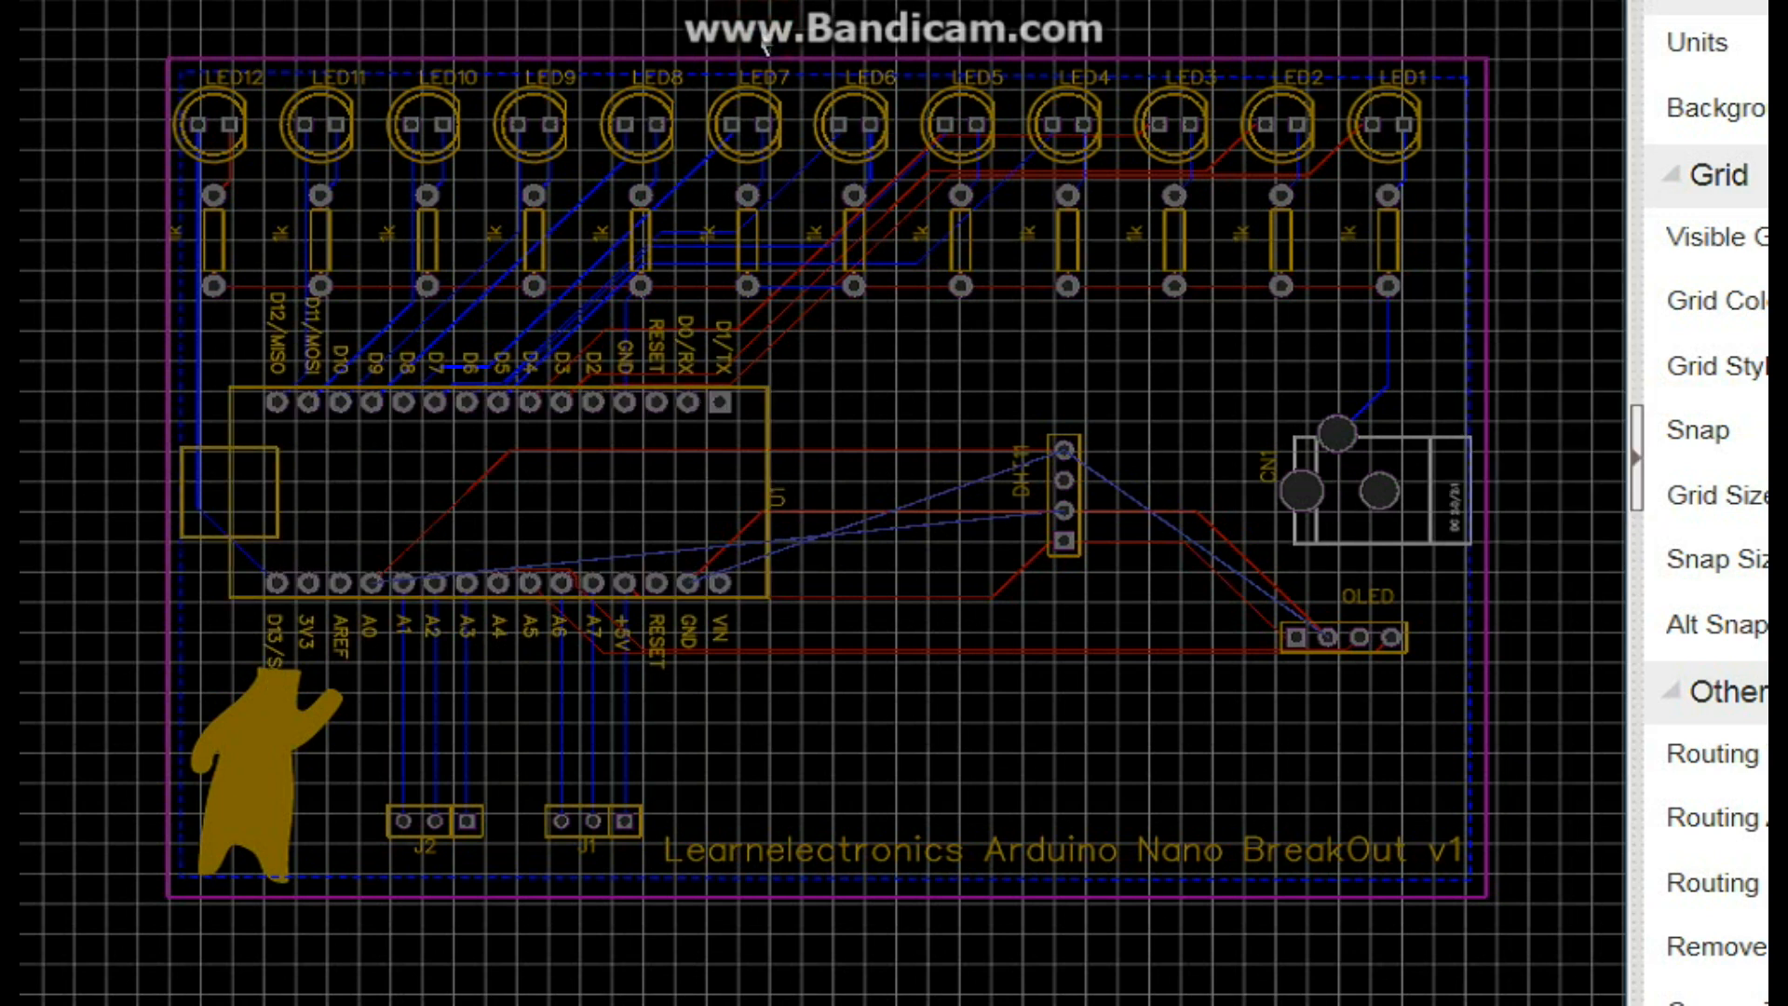
{"action": "mouse_move", "coordinate": [760, 45]}
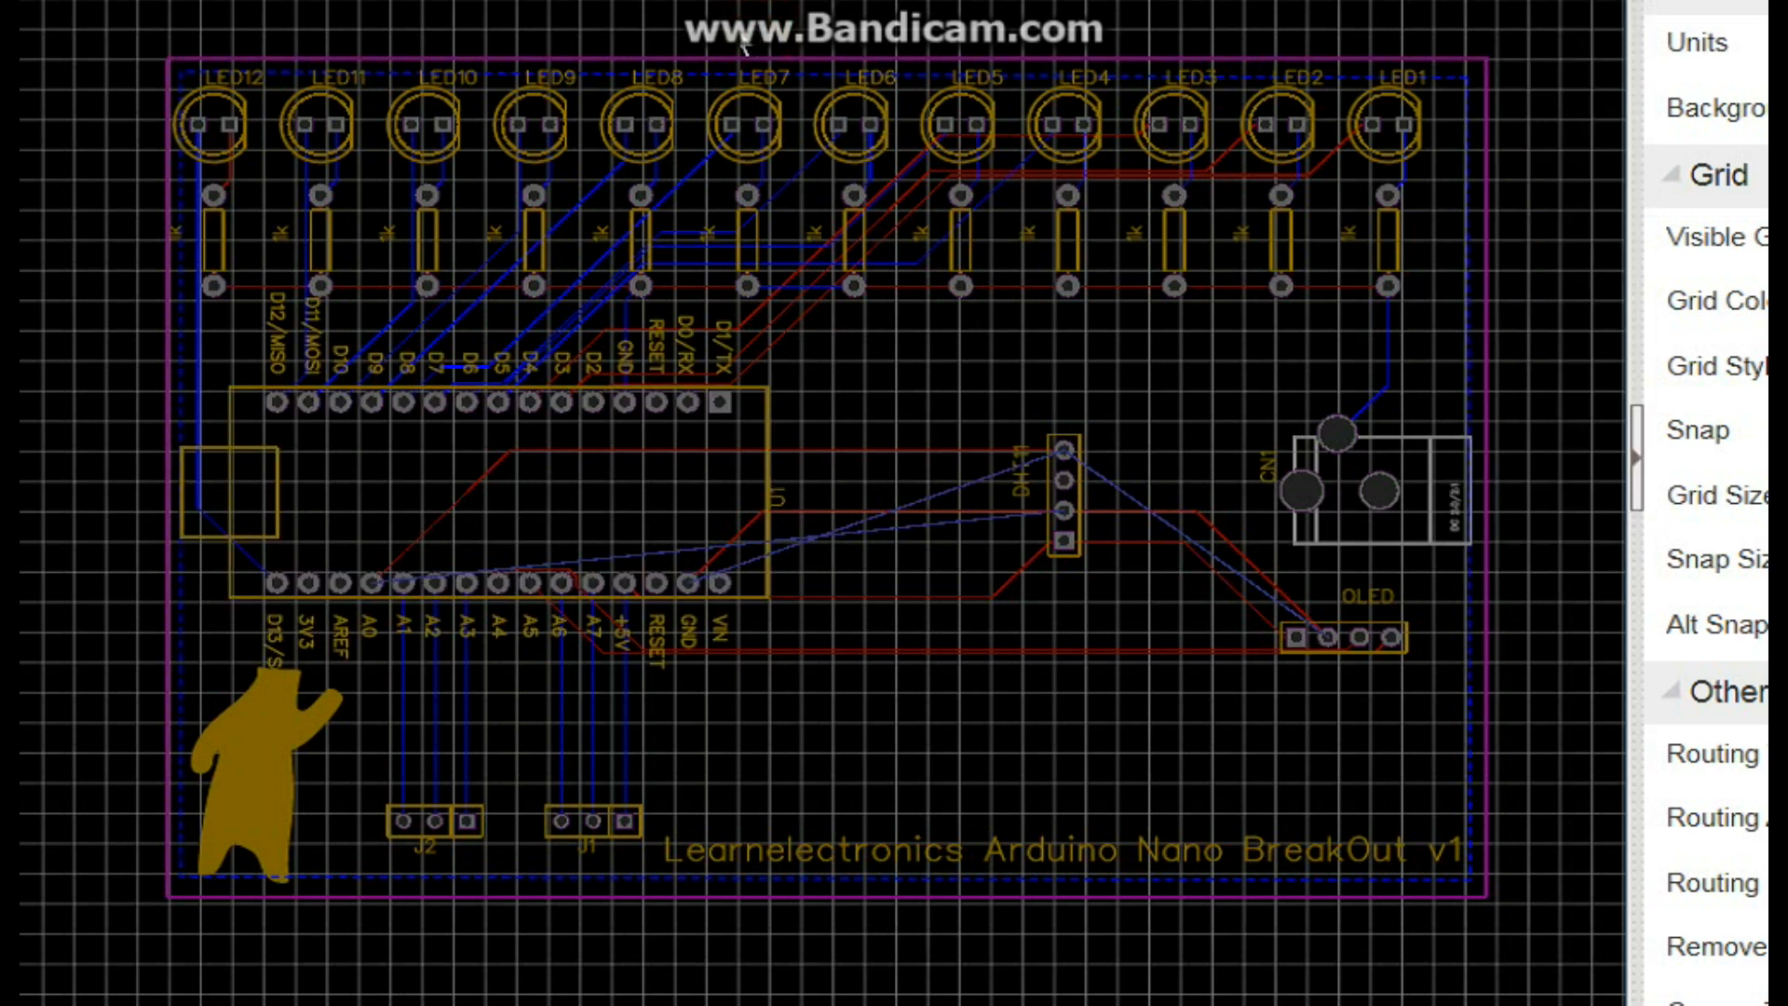